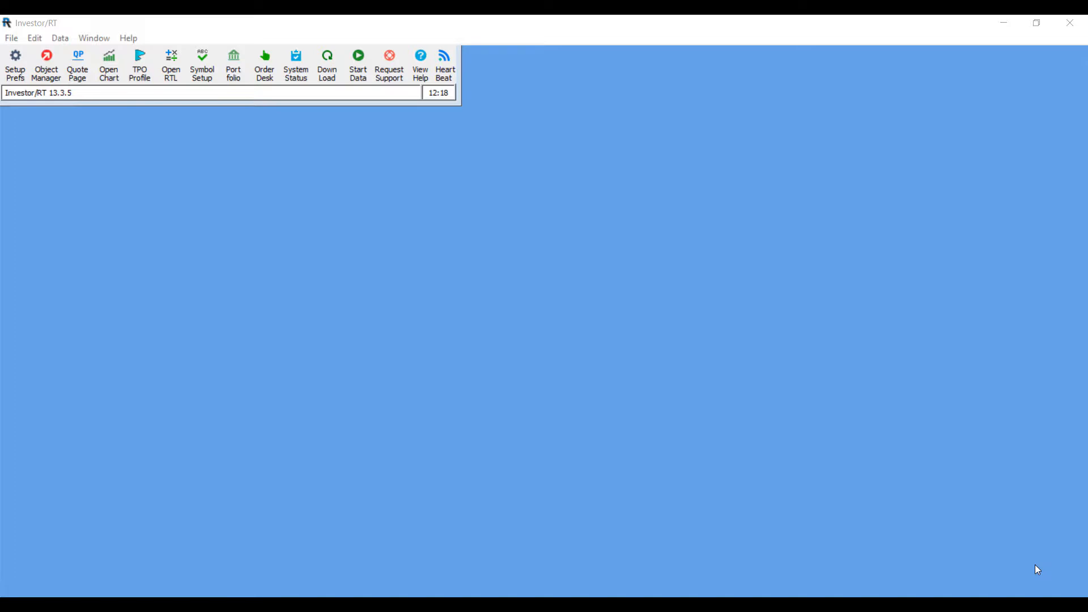
mouse_move(1022, 553)
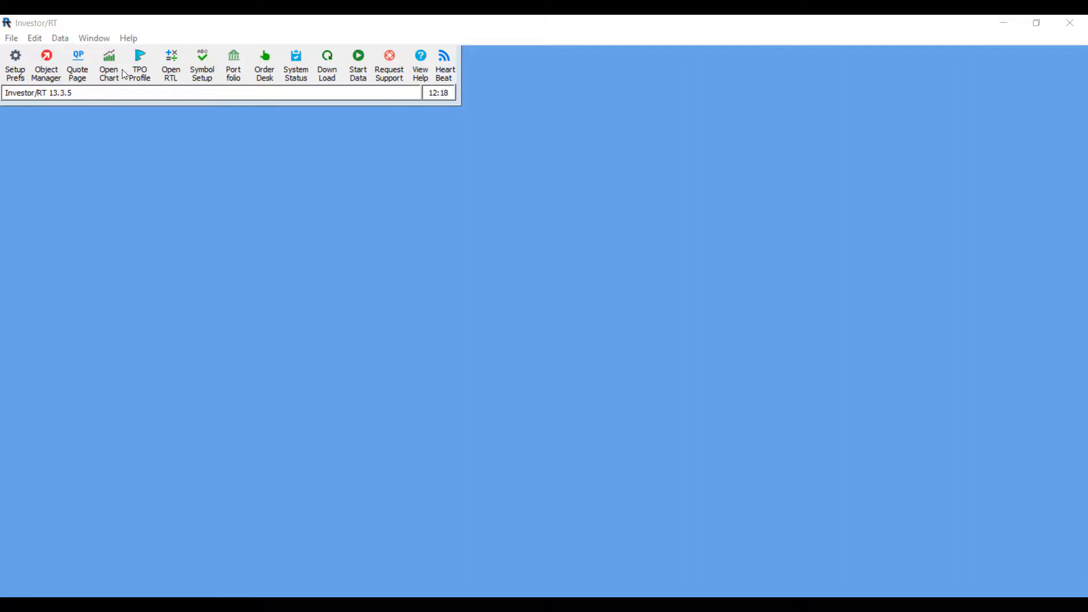
mouse_move(109, 61)
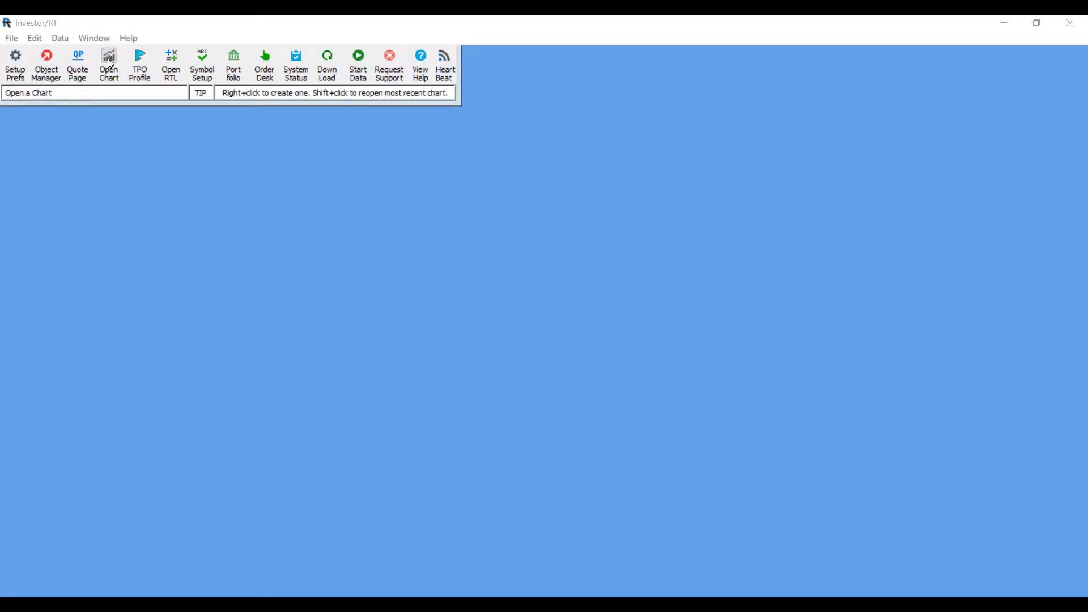
- Open Object Manager and filter the list to the 11 multi-pane charts
click(46, 62)
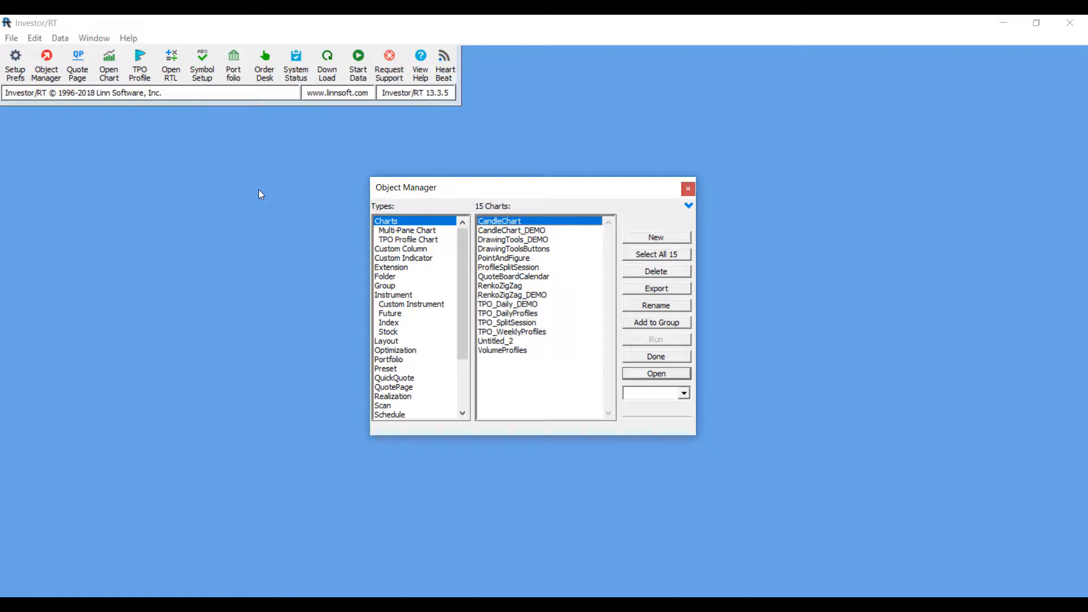
mouse_move(373, 240)
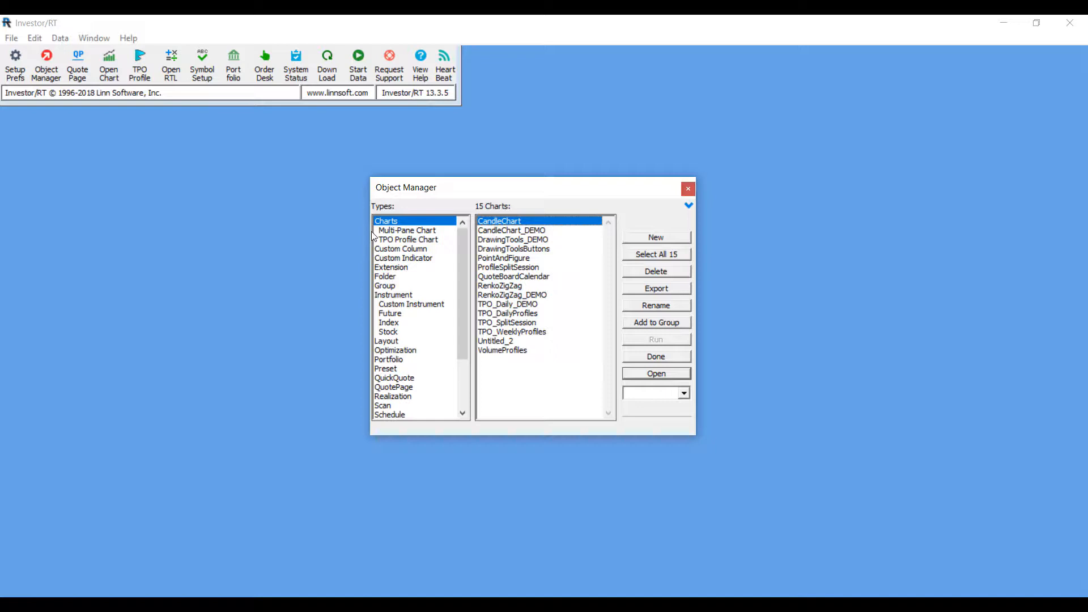
mouse_move(386, 239)
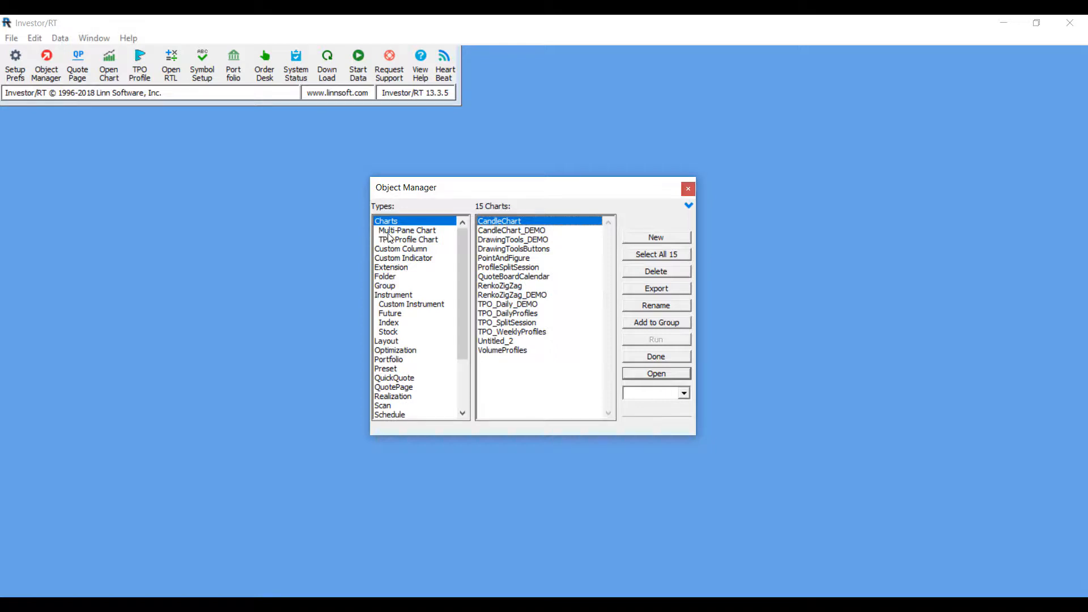
click(407, 230)
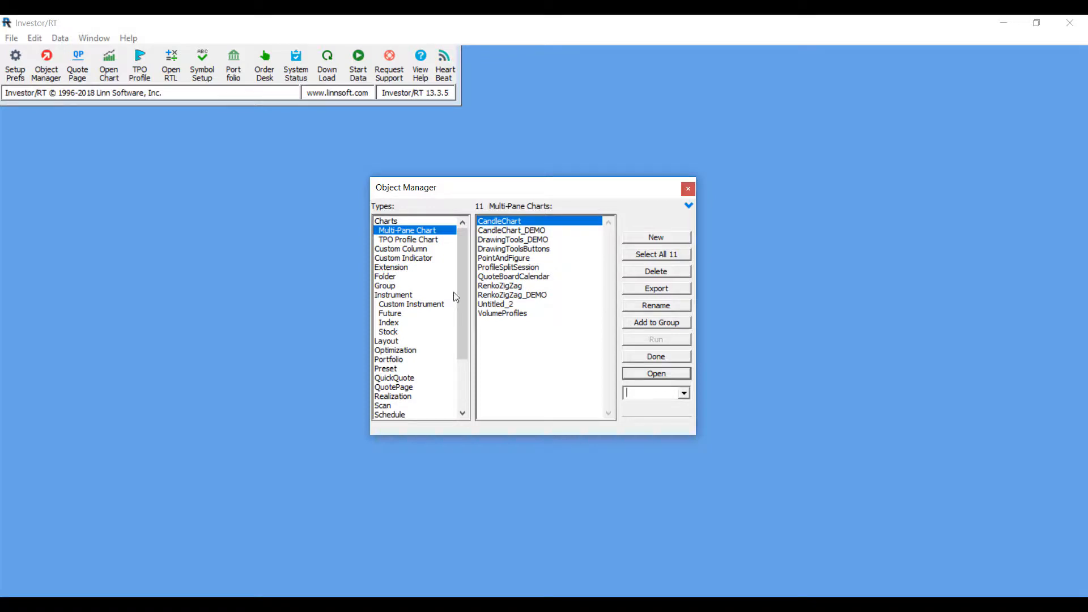
mouse_move(657, 238)
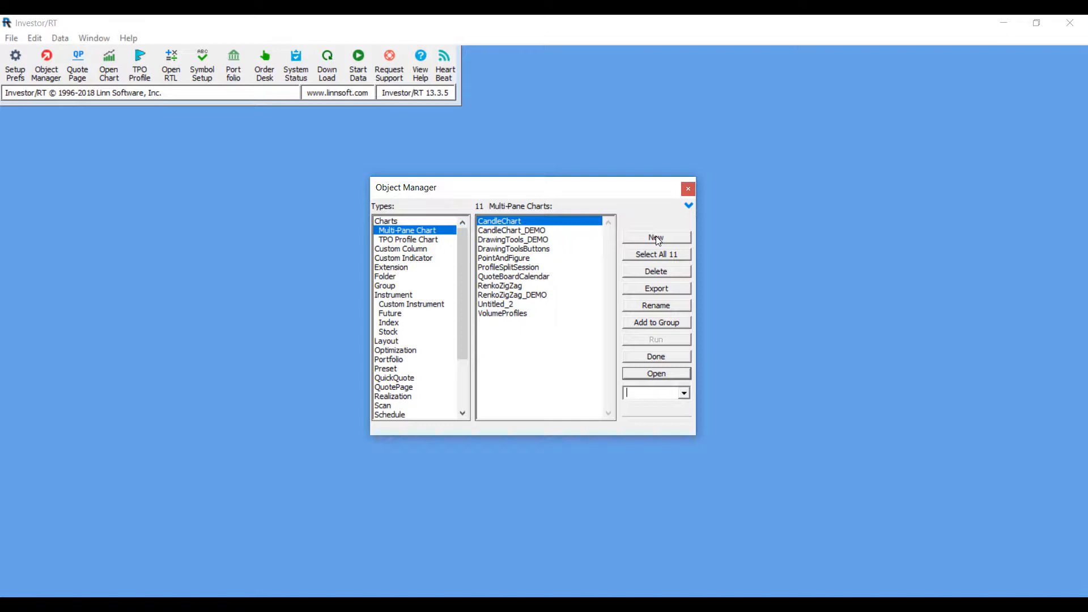
- Start a 5-minute EPU8 multi-pane chart in Chart Wizard, reaching the indicator choices
click(656, 237)
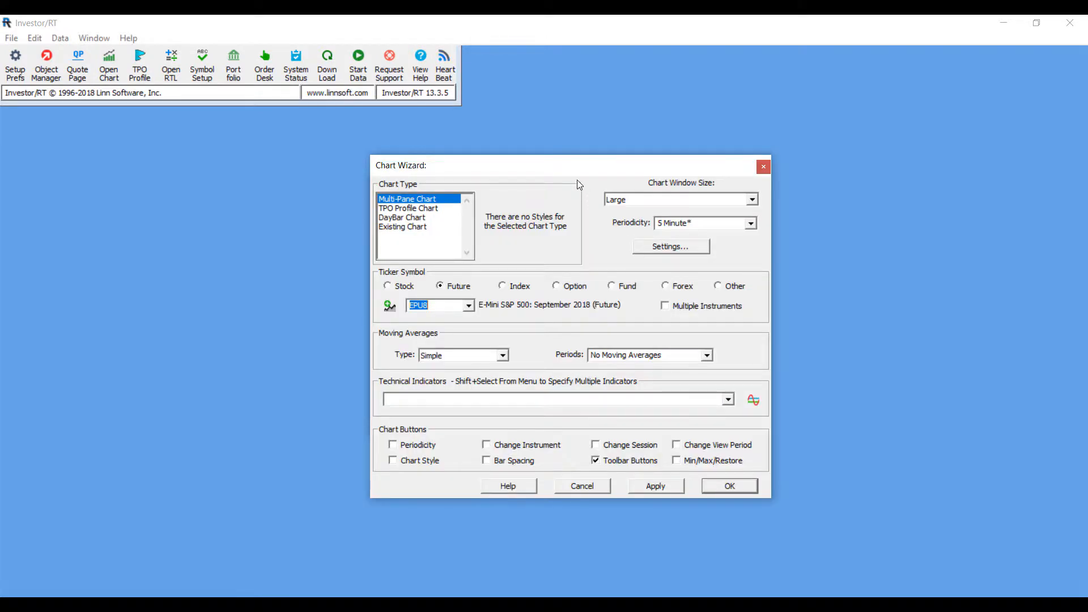
mouse_move(542, 167)
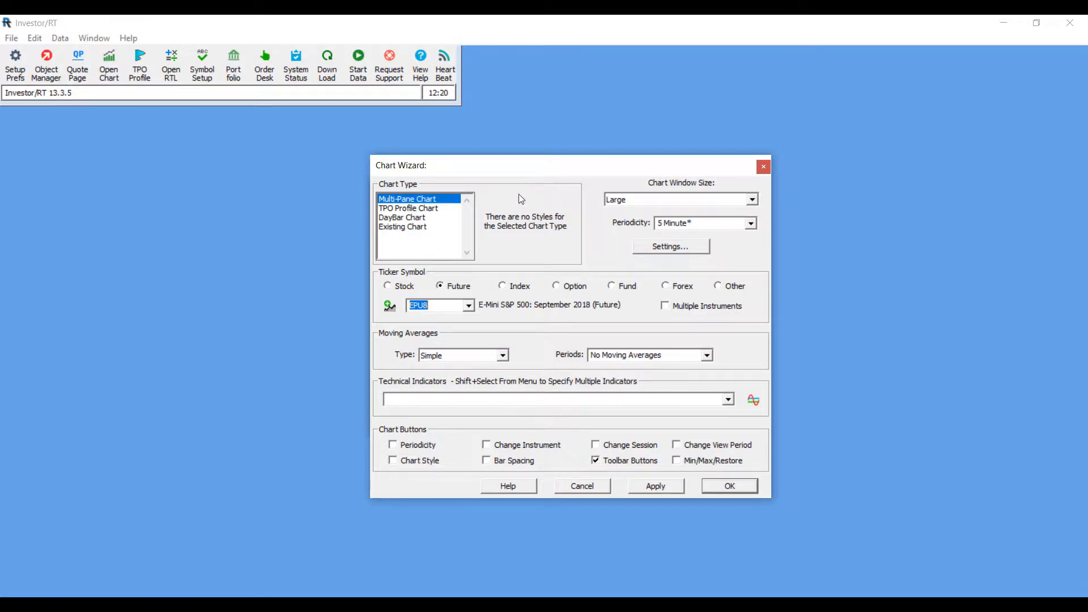
mouse_move(497, 173)
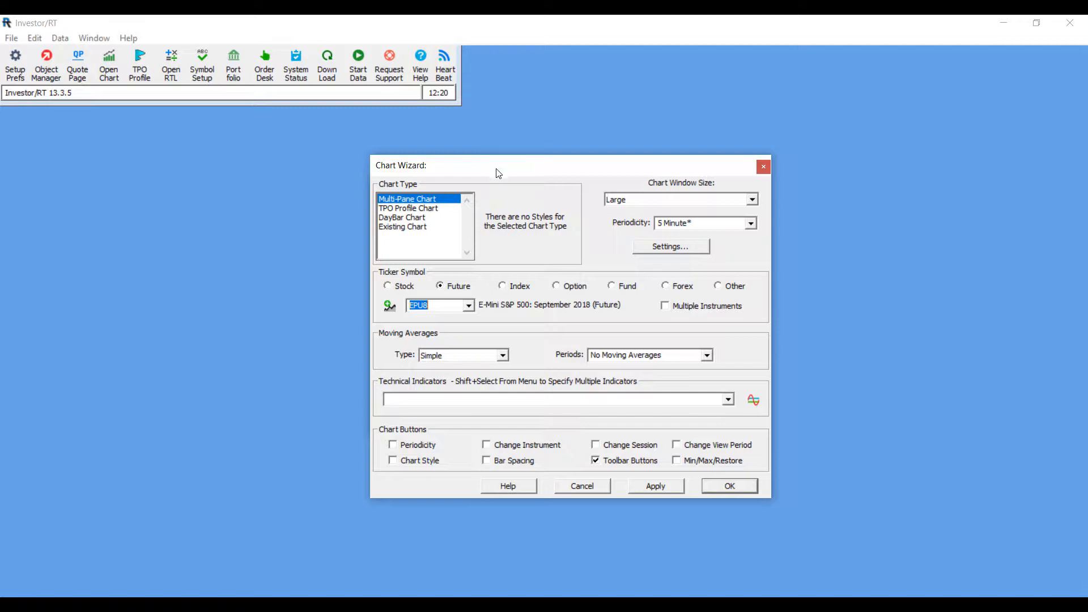
mouse_move(496, 178)
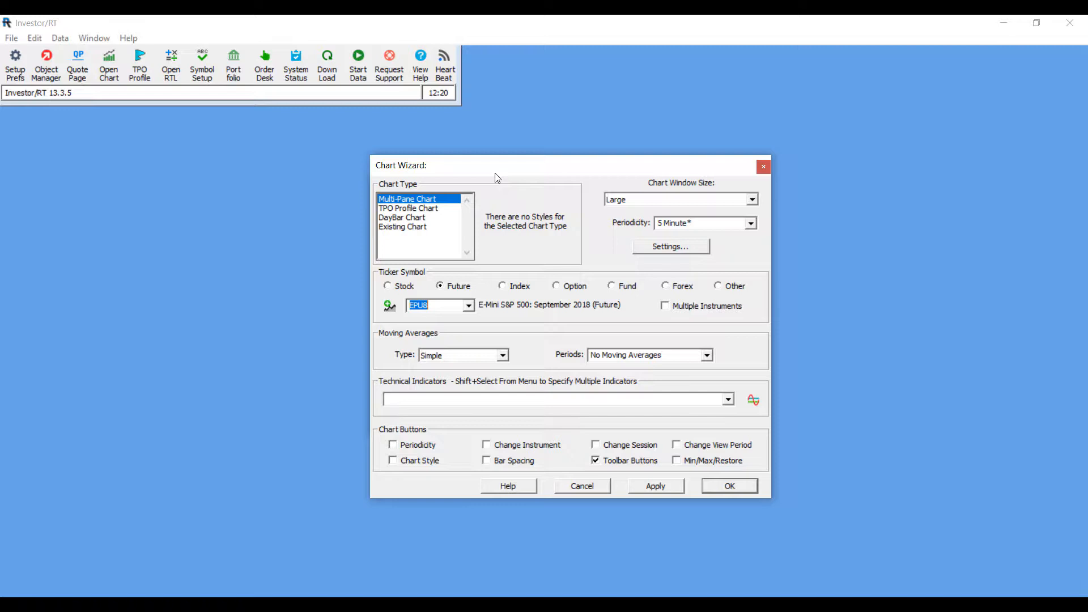
mouse_move(651, 421)
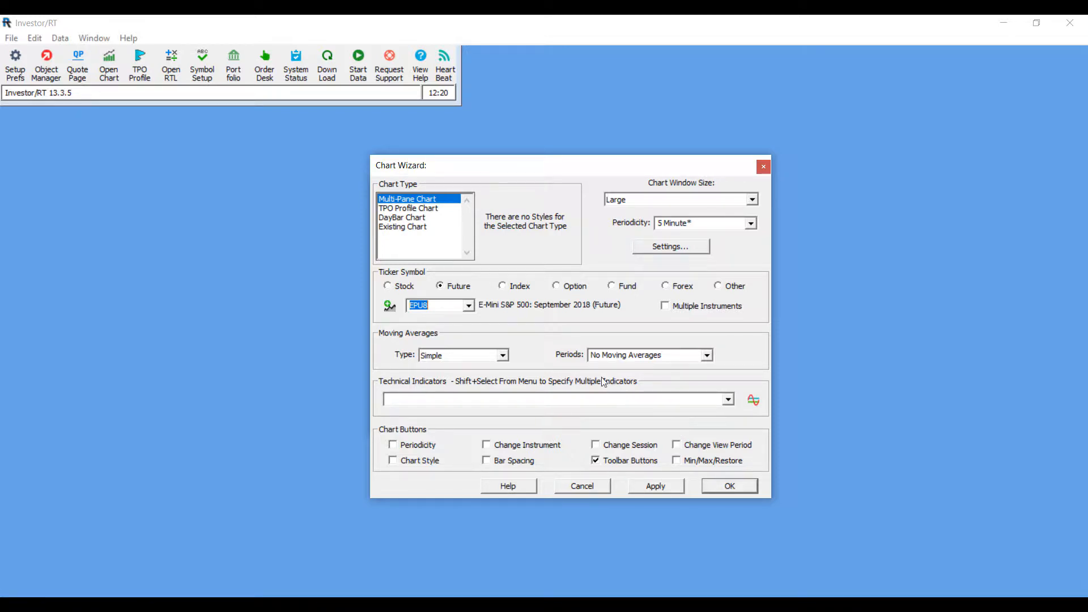
mouse_move(445, 386)
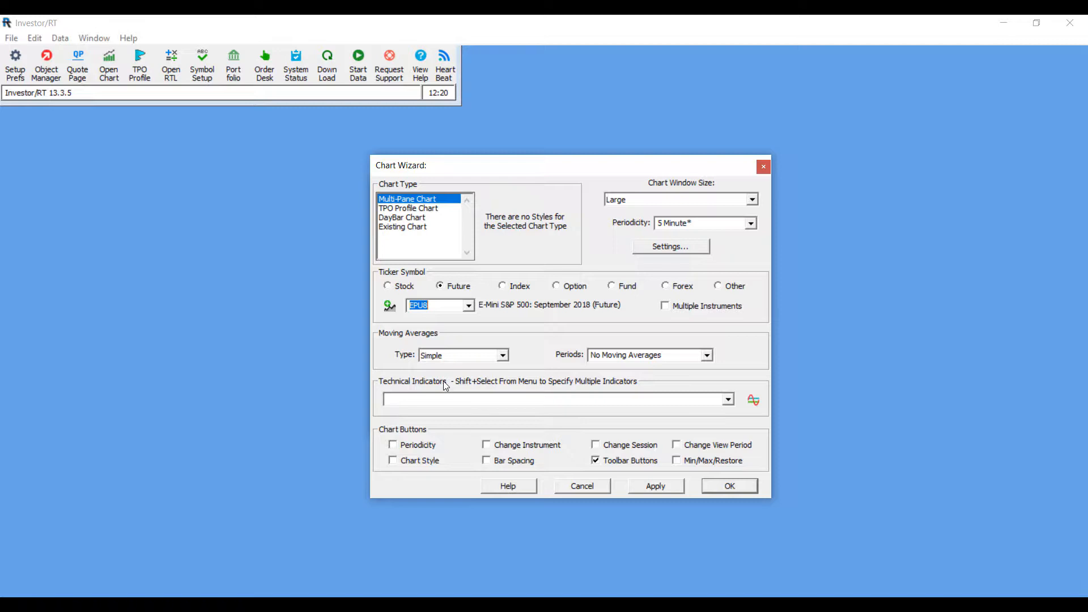
mouse_move(637, 472)
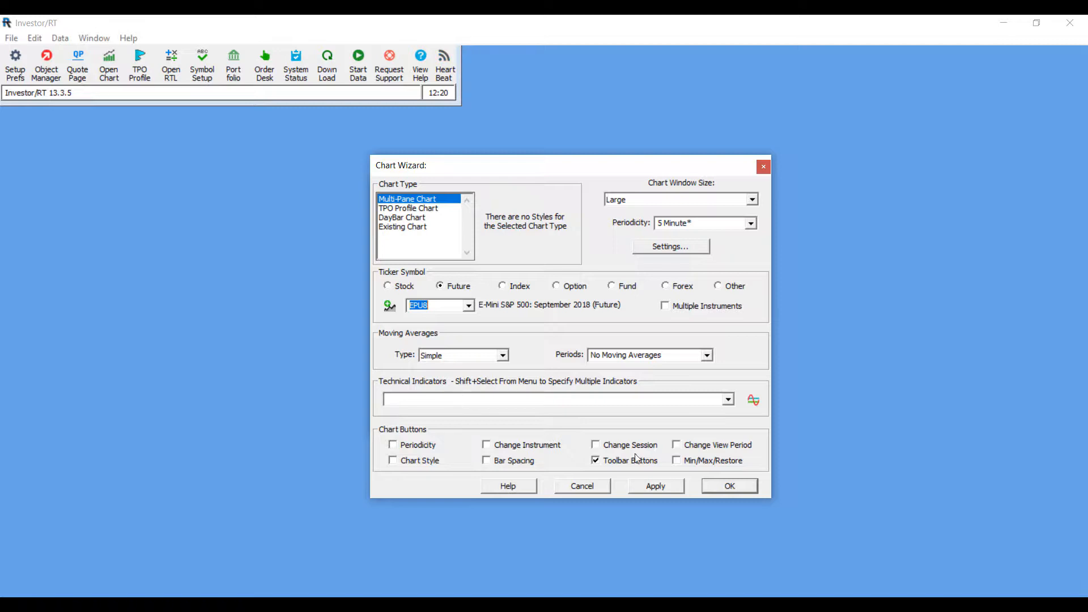
click(728, 400)
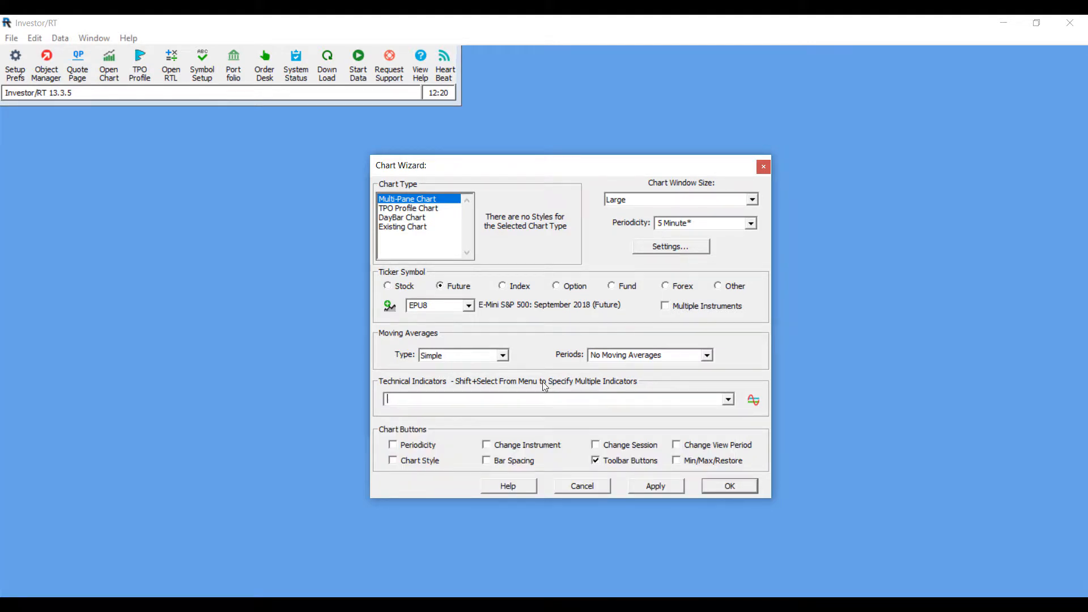
mouse_move(538, 410)
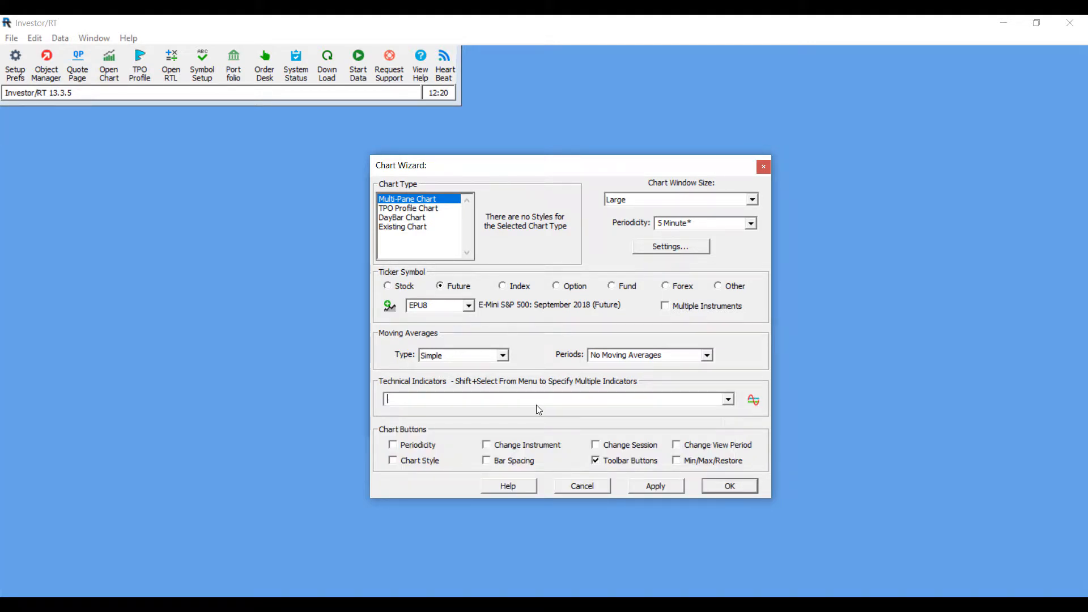
click(728, 399)
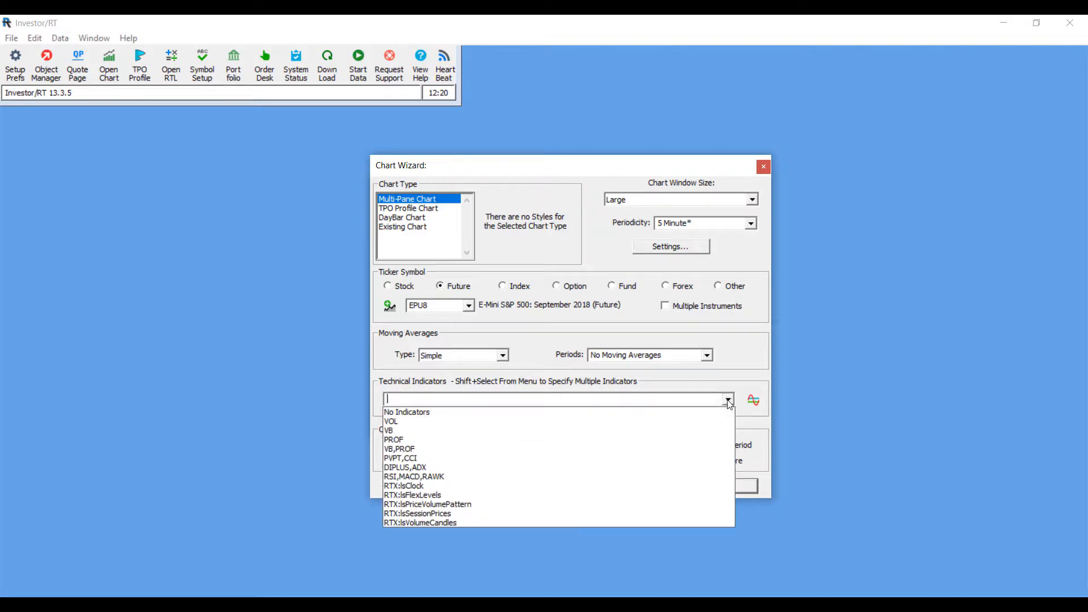
mouse_move(433, 467)
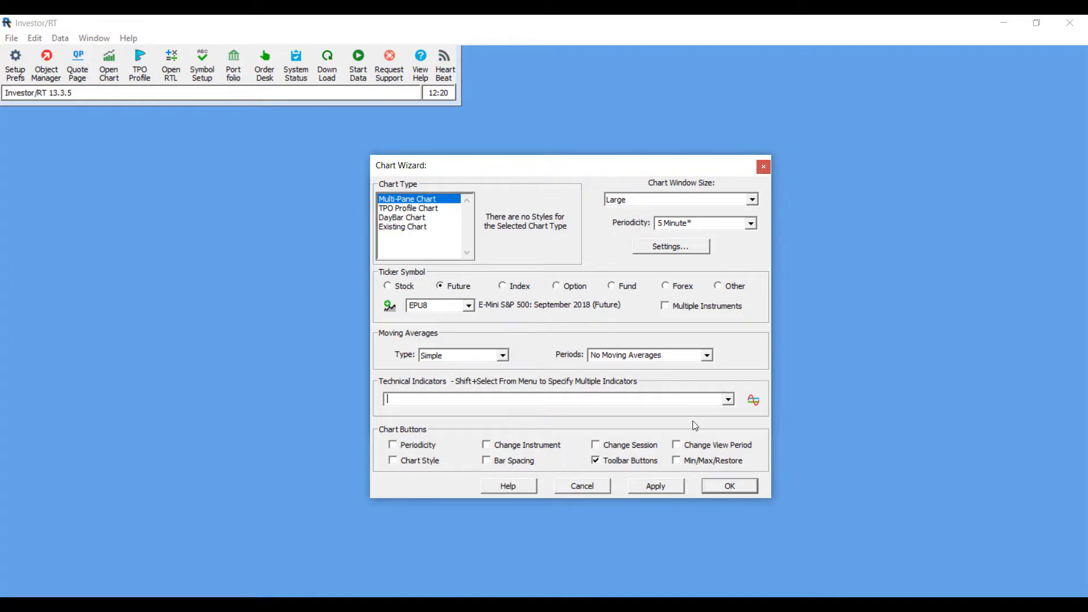
mouse_move(649, 484)
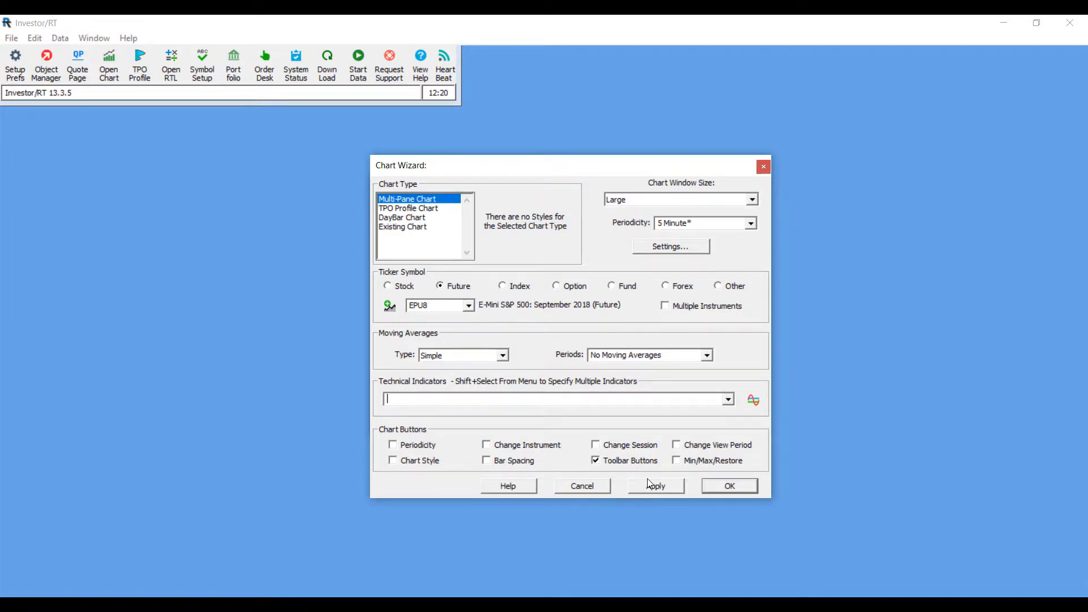
- Create the EPU8 candlestick chart and bring up its context menu
click(730, 486)
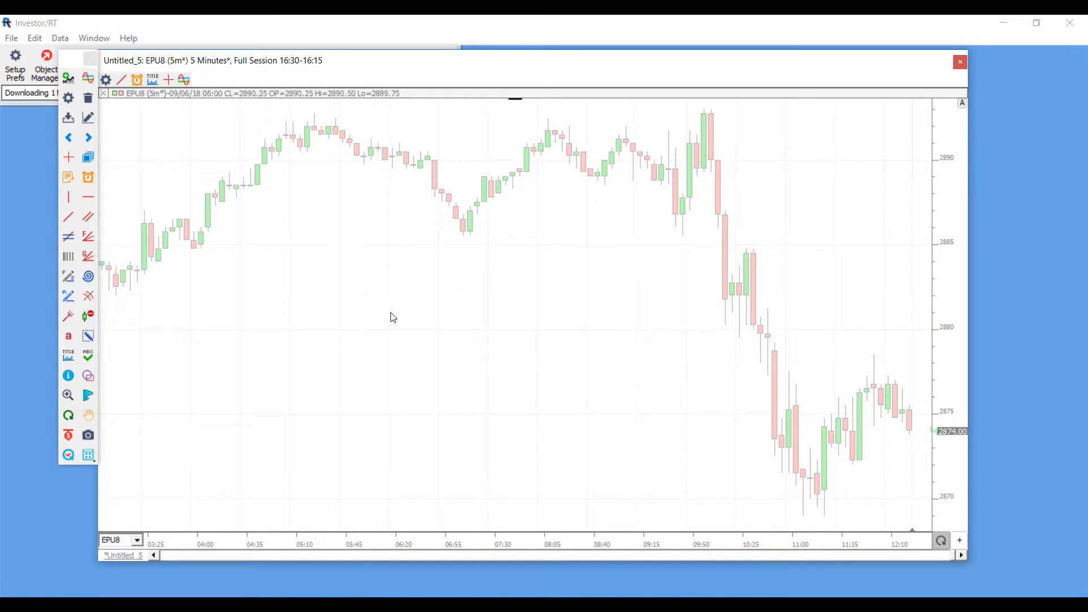
right_click(487, 201)
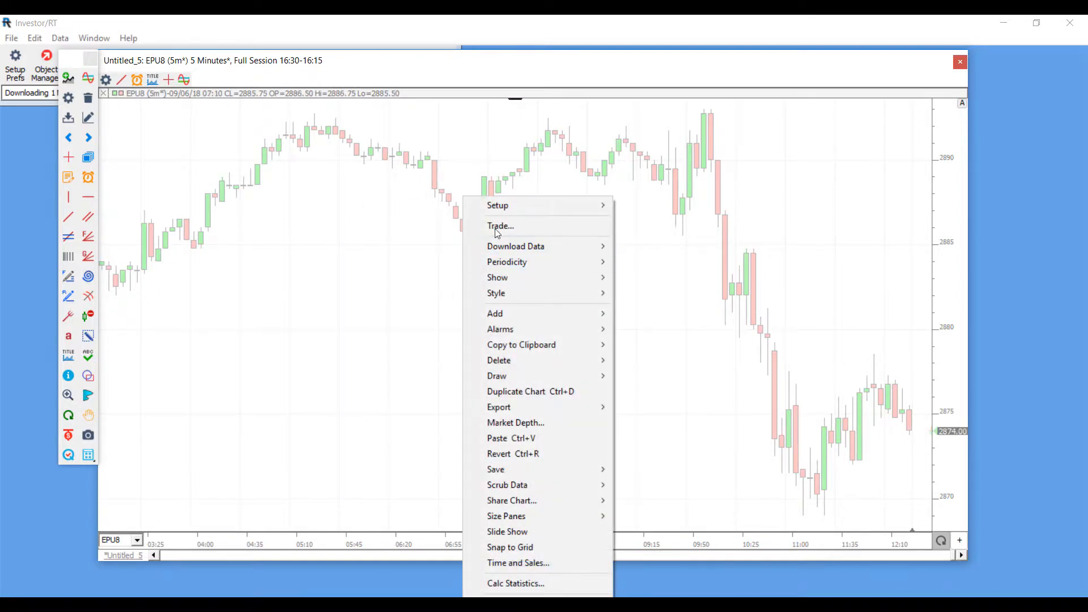
mouse_move(494, 313)
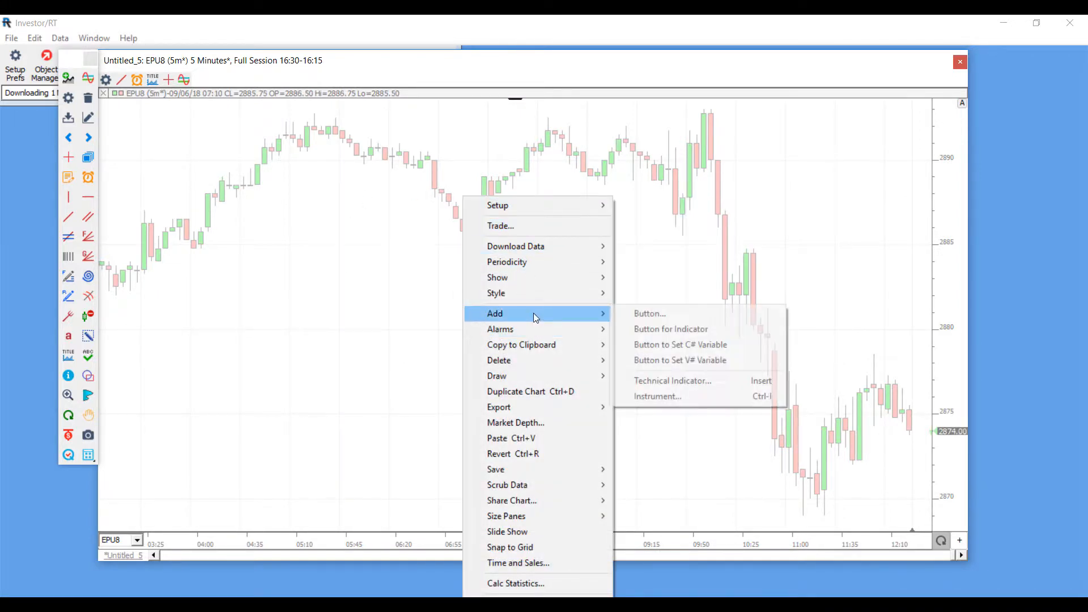
mouse_move(634, 313)
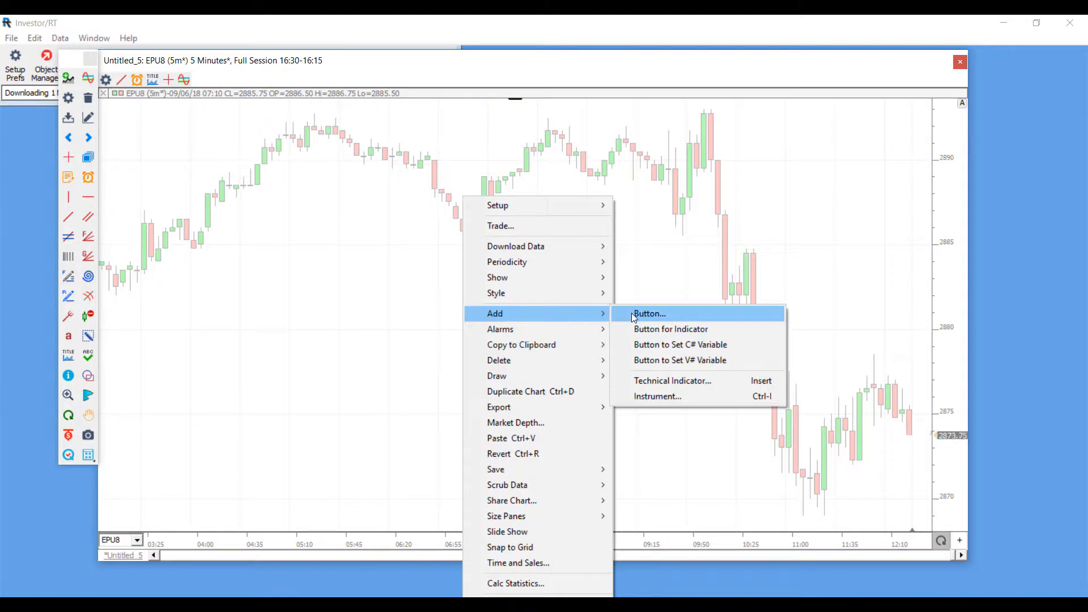
mouse_move(656, 380)
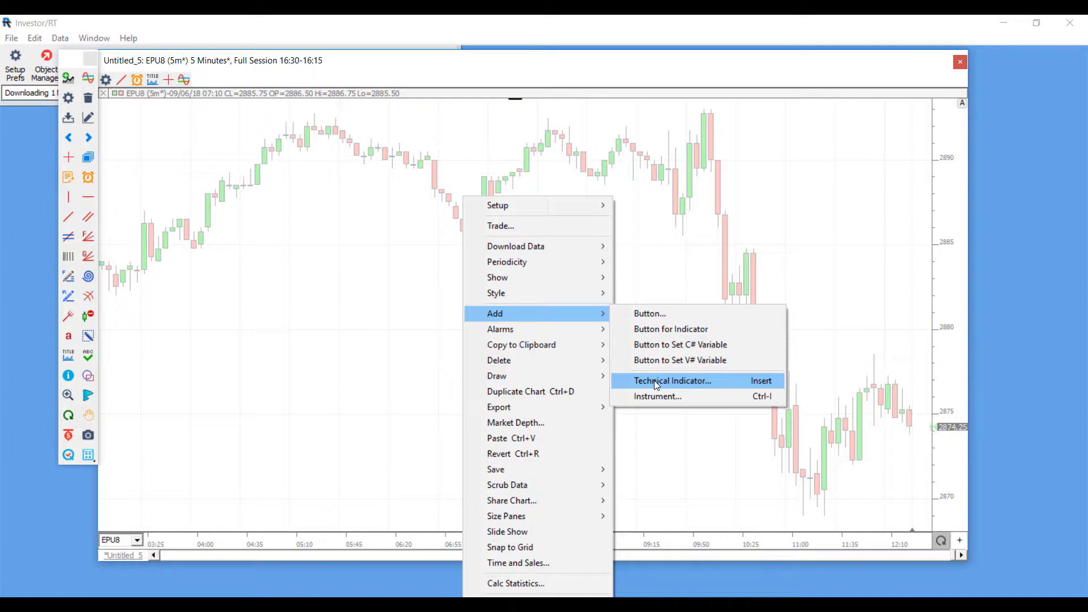
- Open Choose Indicator to Add and browse the indicator list by letter
click(673, 381)
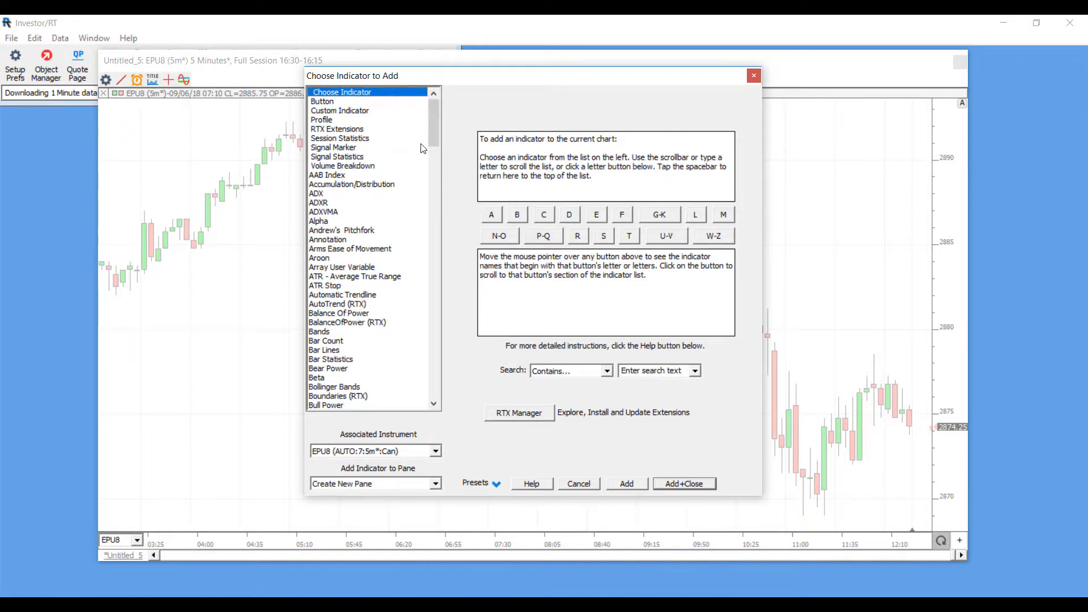
scroll(down, 3)
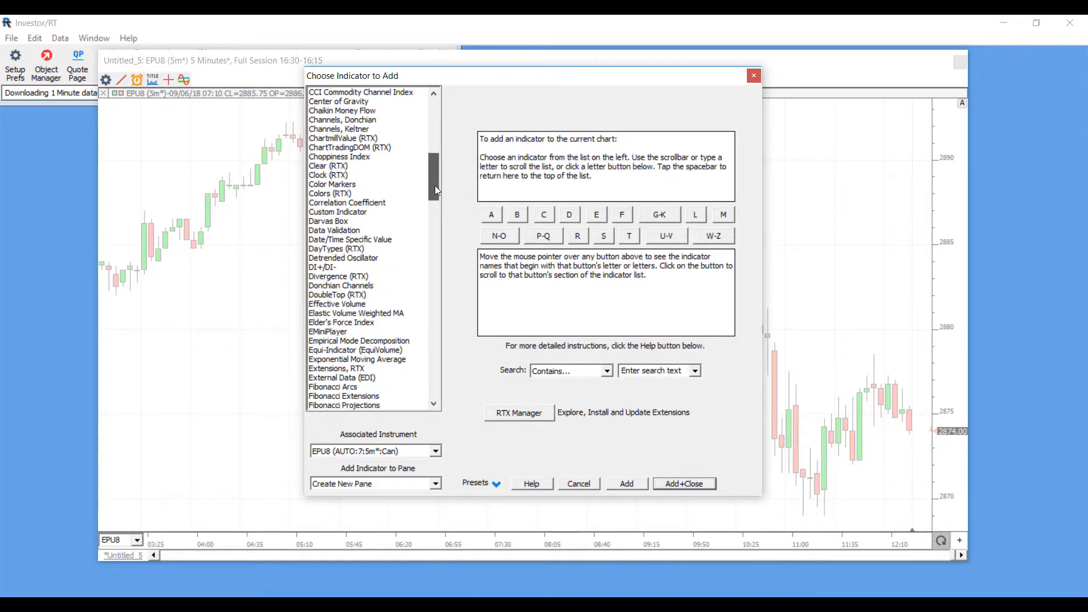
drag(435, 187, 434, 327)
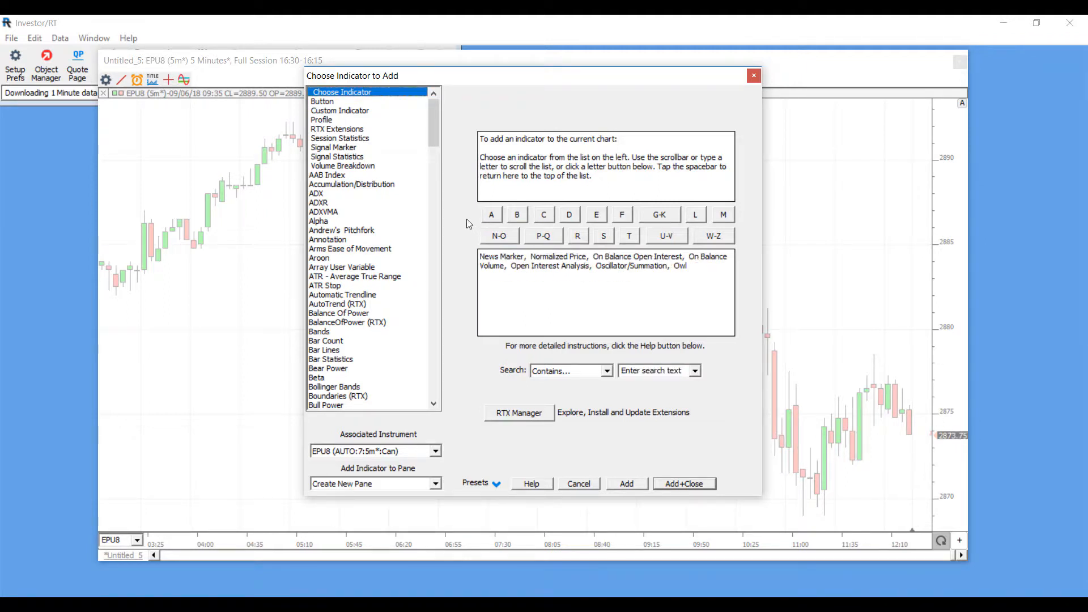
mouse_move(393, 264)
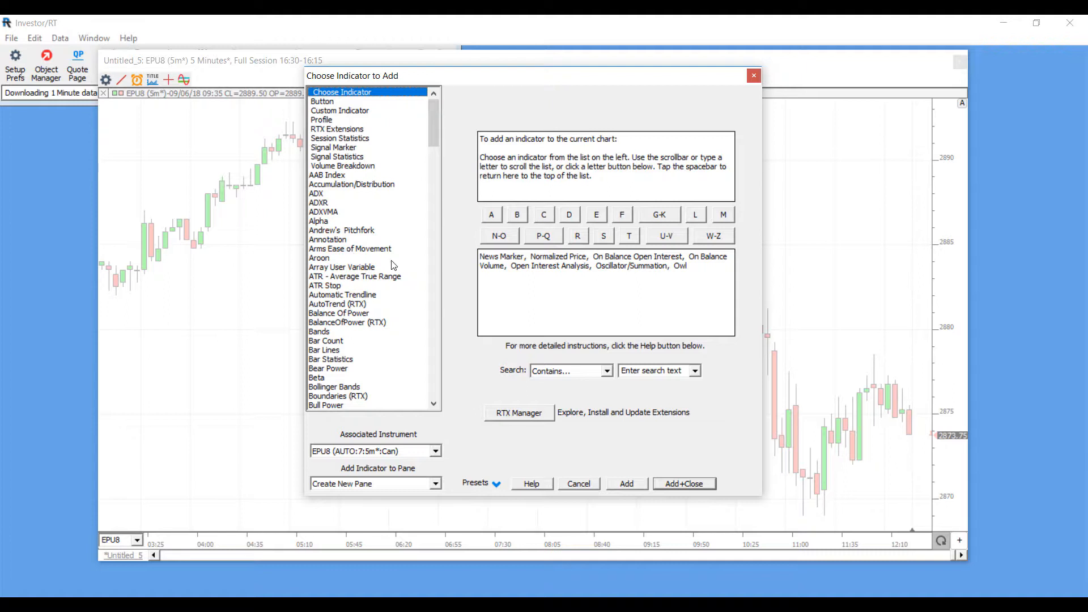
click(492, 214)
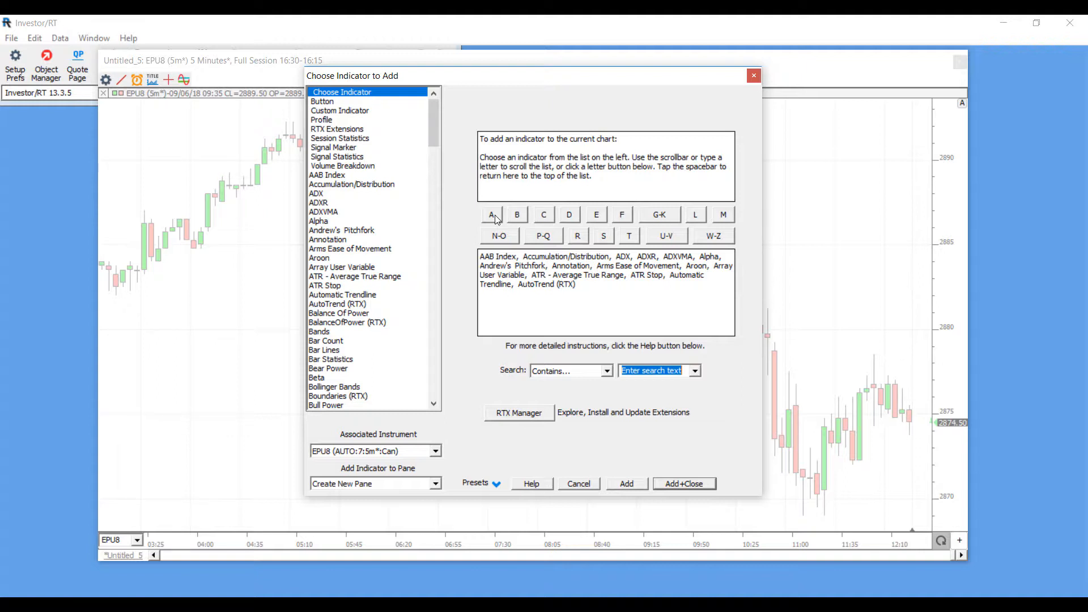
mouse_move(497, 216)
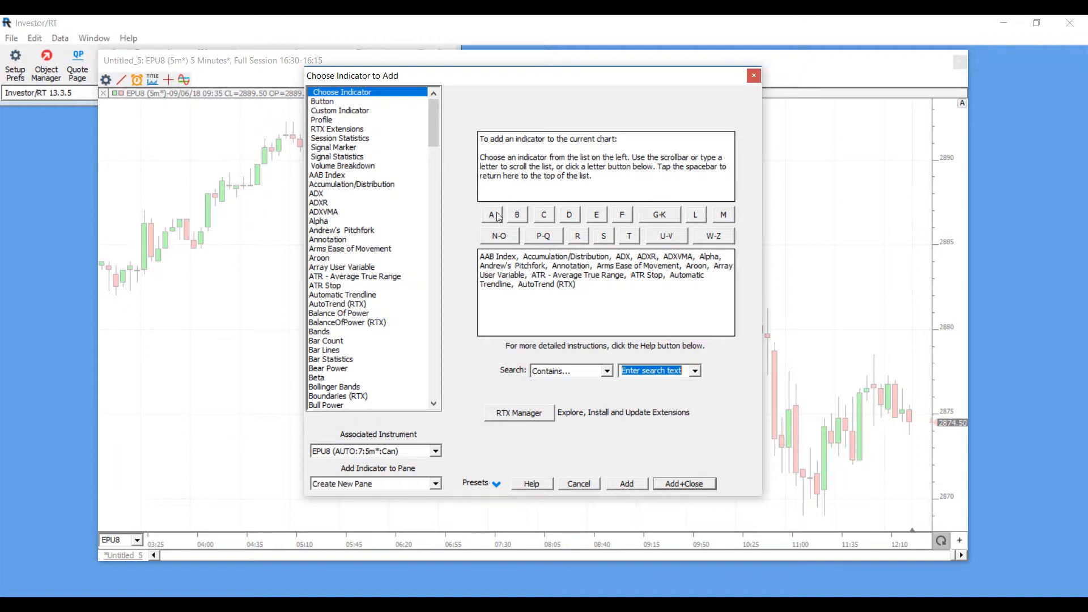
click(544, 236)
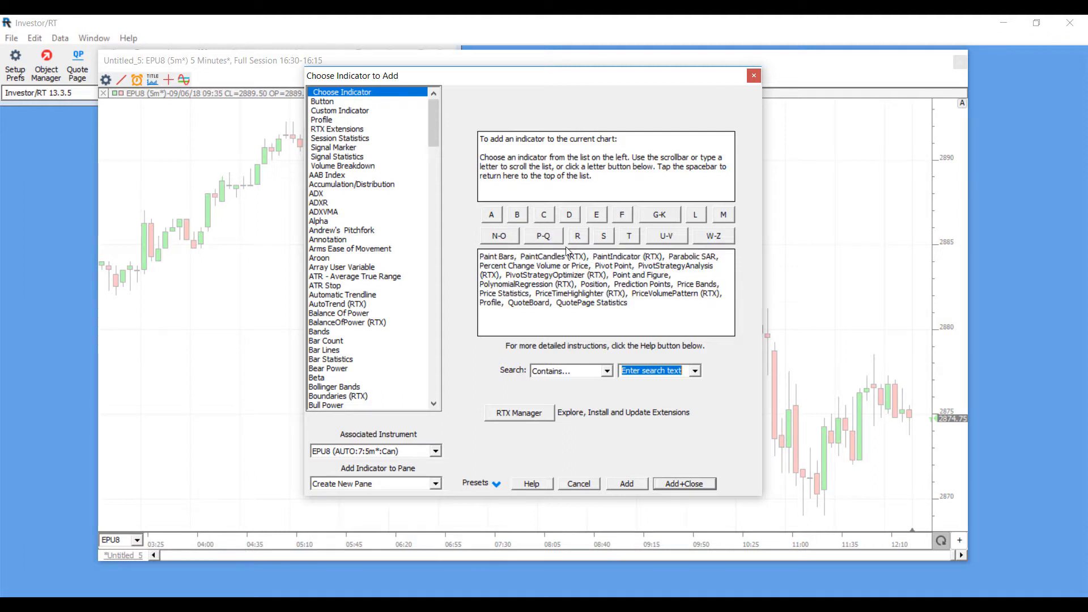
click(578, 236)
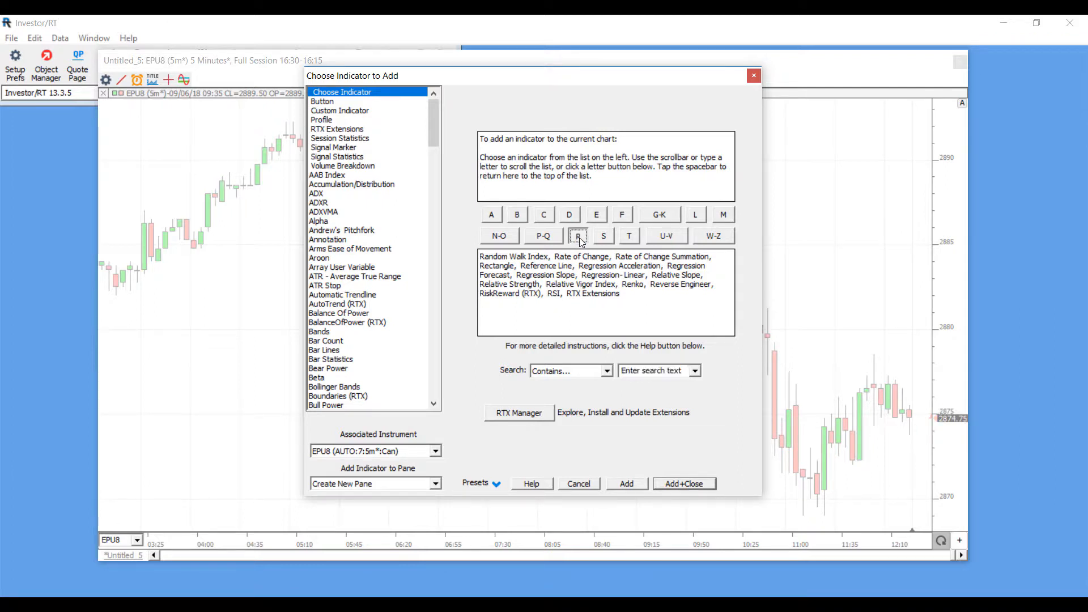
- Add Renko (box size 1, close prices) to the chart in a new pane
click(342, 92)
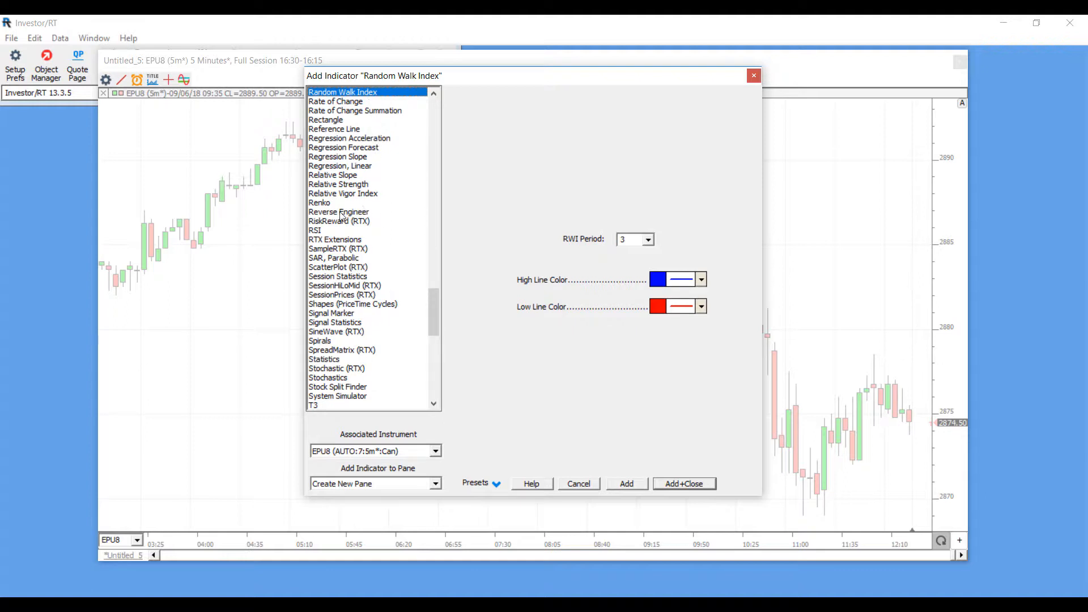
mouse_move(329, 204)
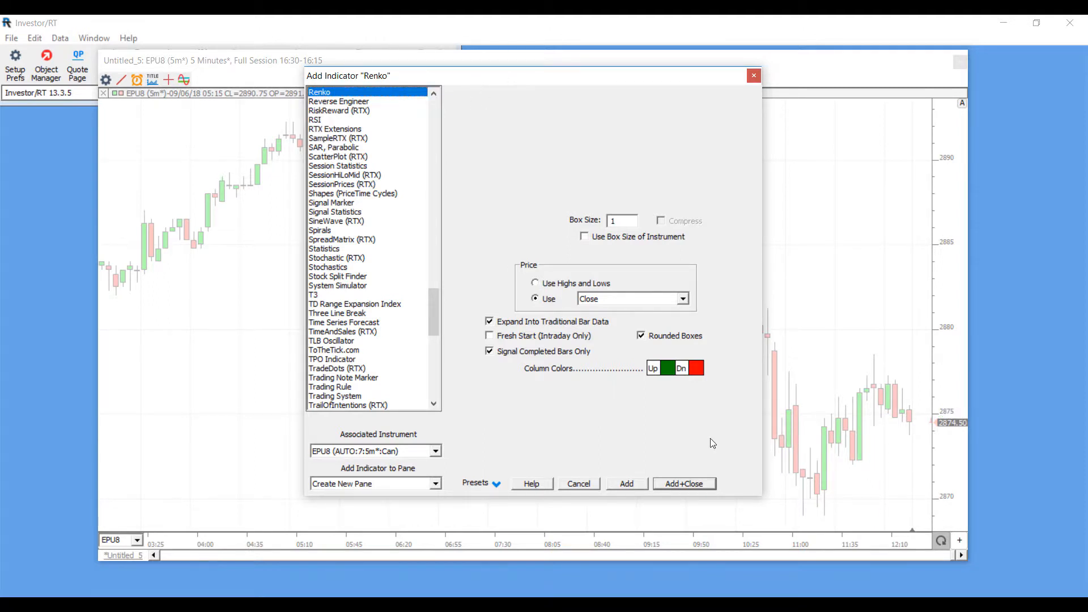
mouse_move(716, 325)
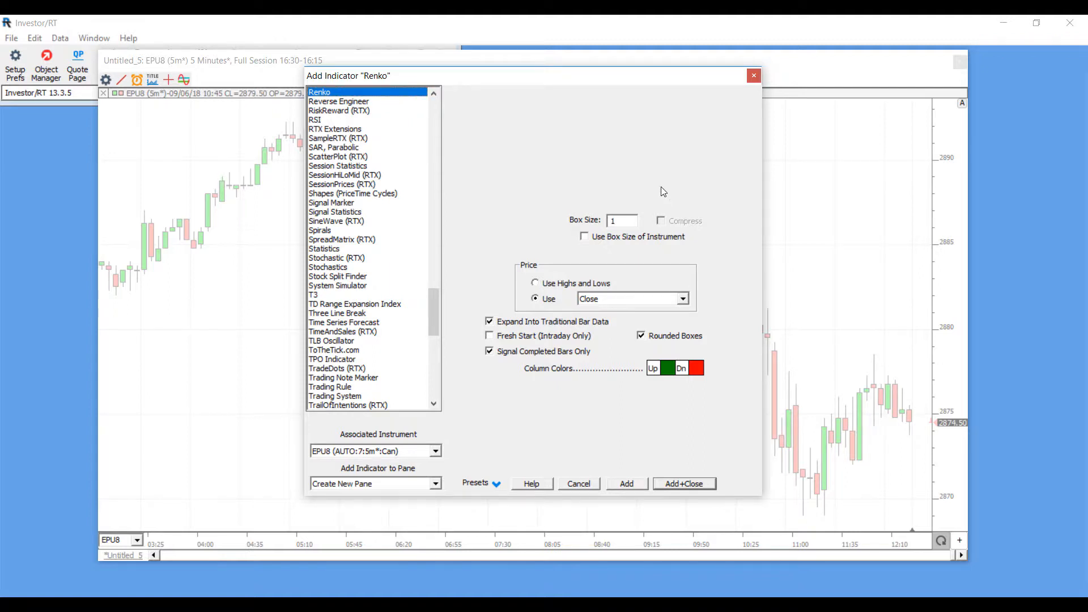
mouse_move(569, 370)
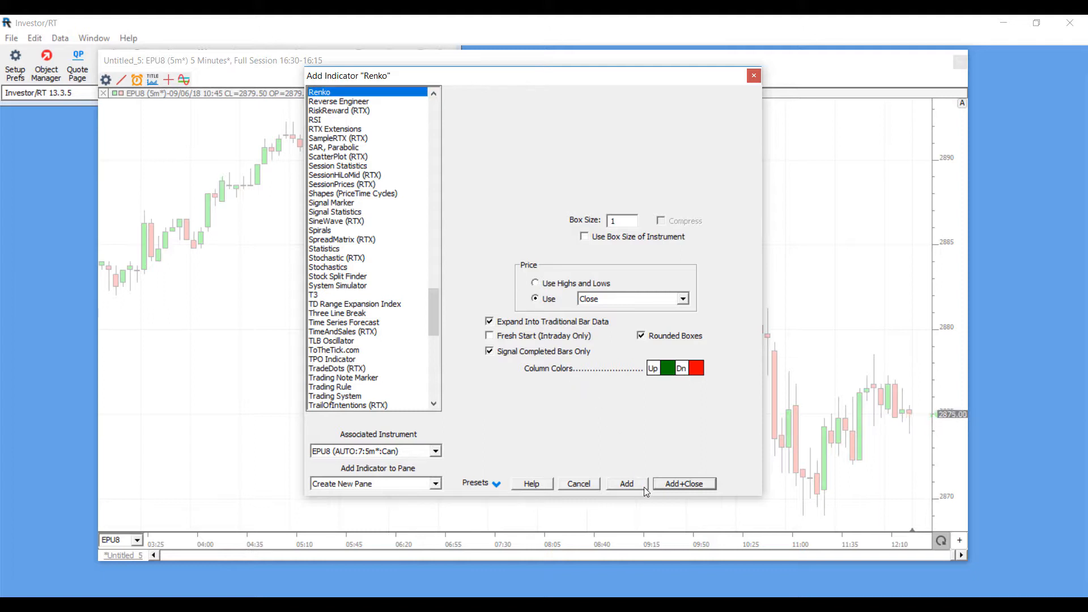
click(684, 483)
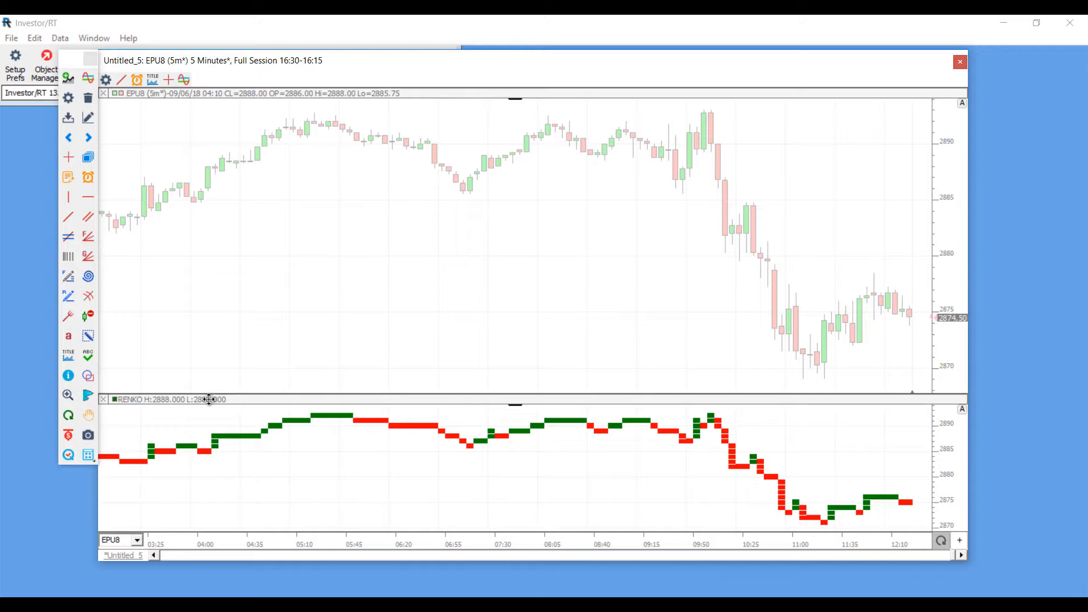
mouse_move(204, 154)
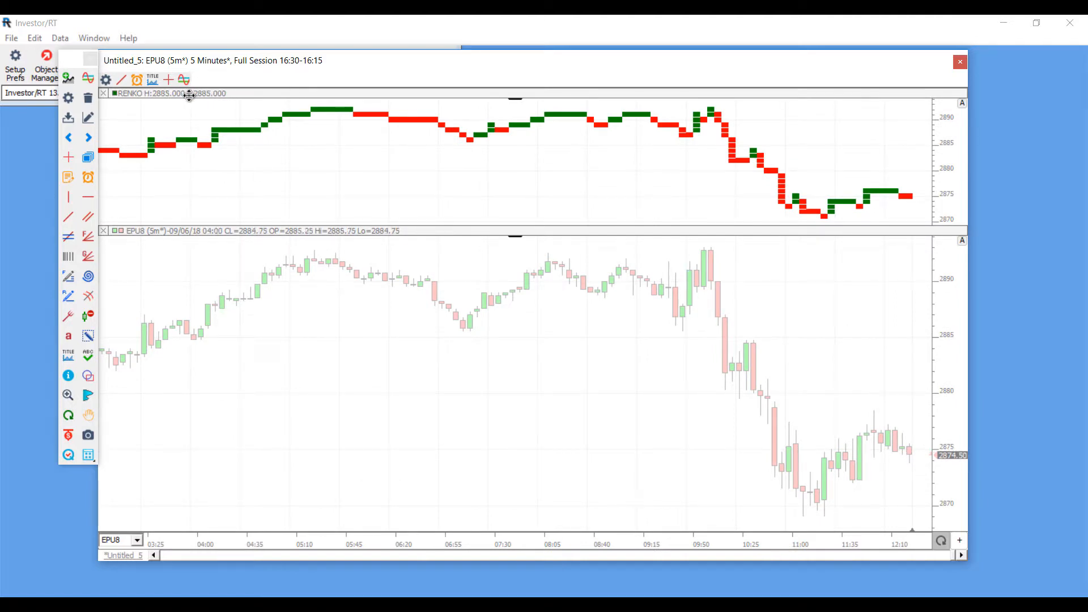
mouse_move(196, 93)
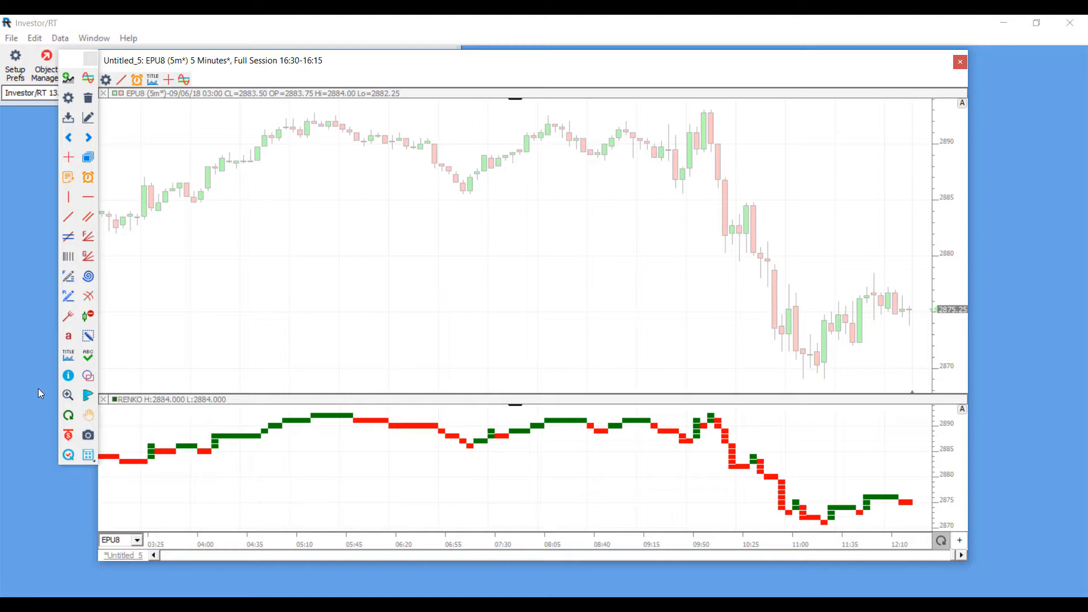
mouse_move(68, 395)
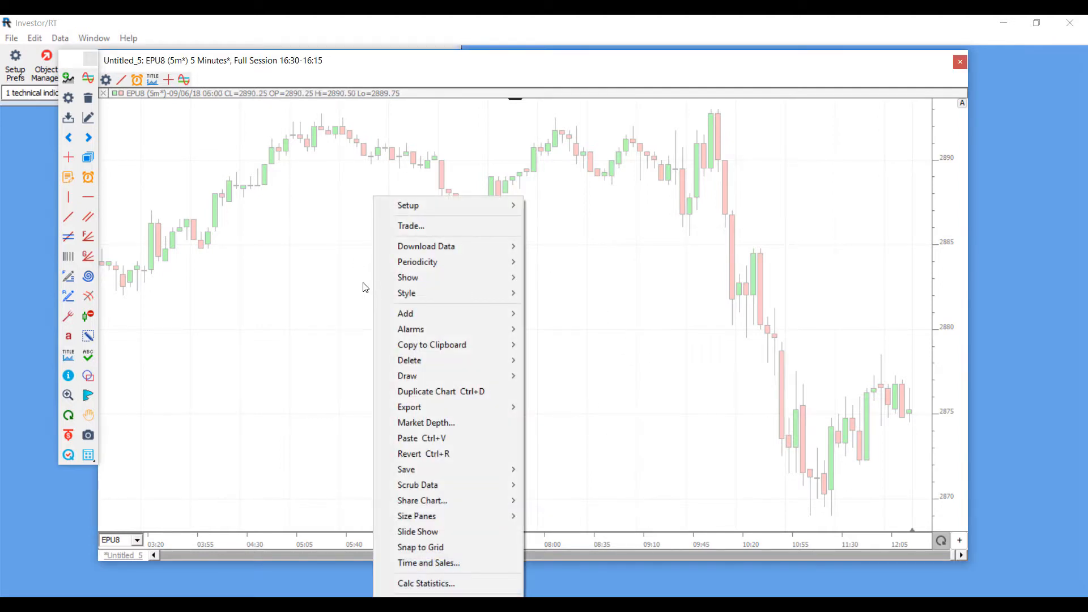
mouse_move(406, 314)
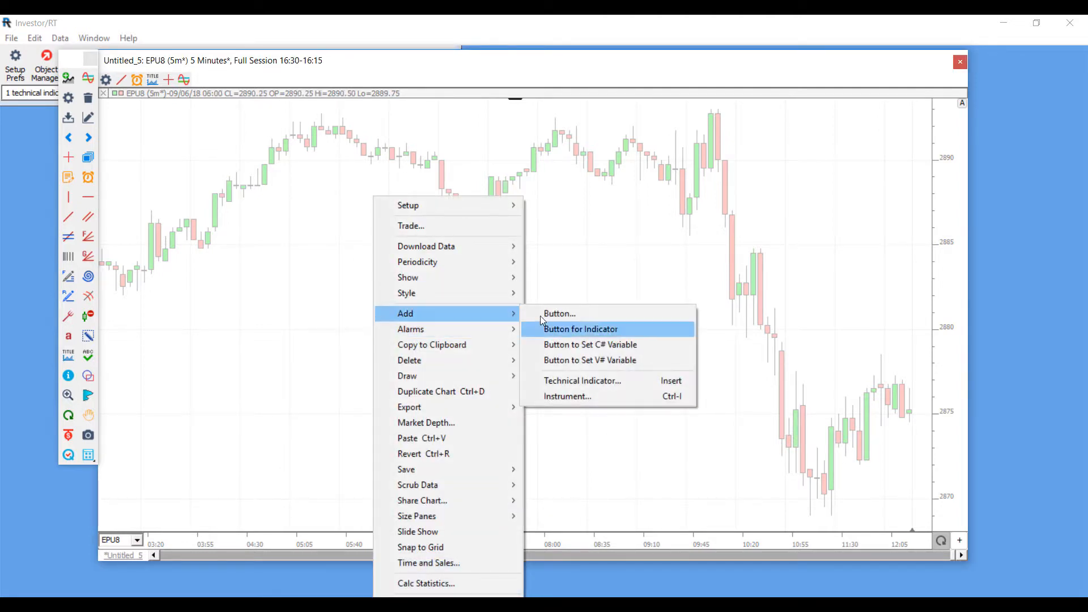
mouse_move(591, 381)
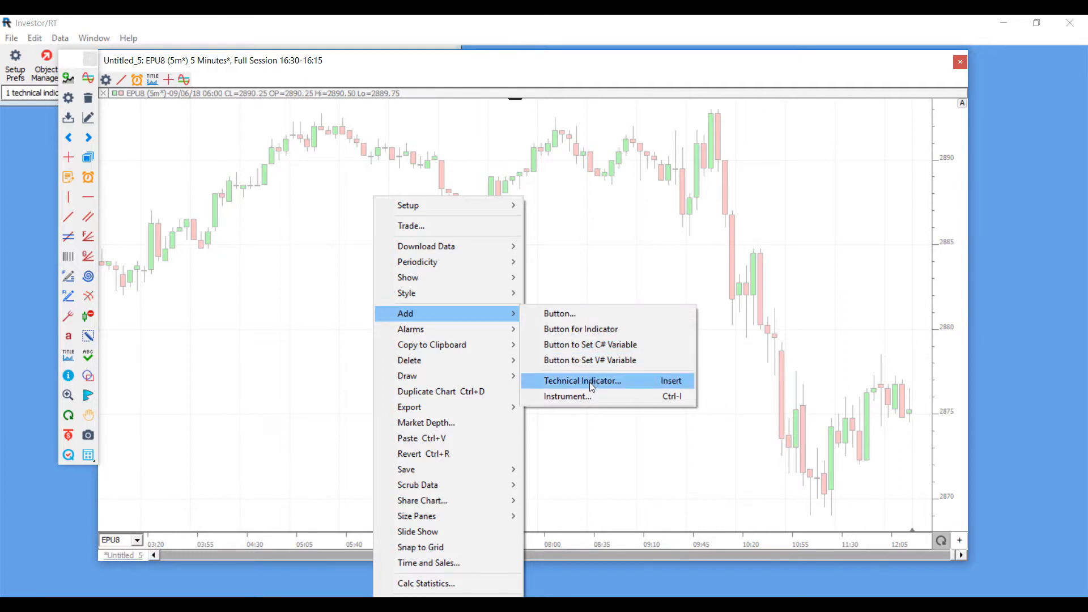
- Reopen the indicator chooser and list the indicators starting with A
click(583, 381)
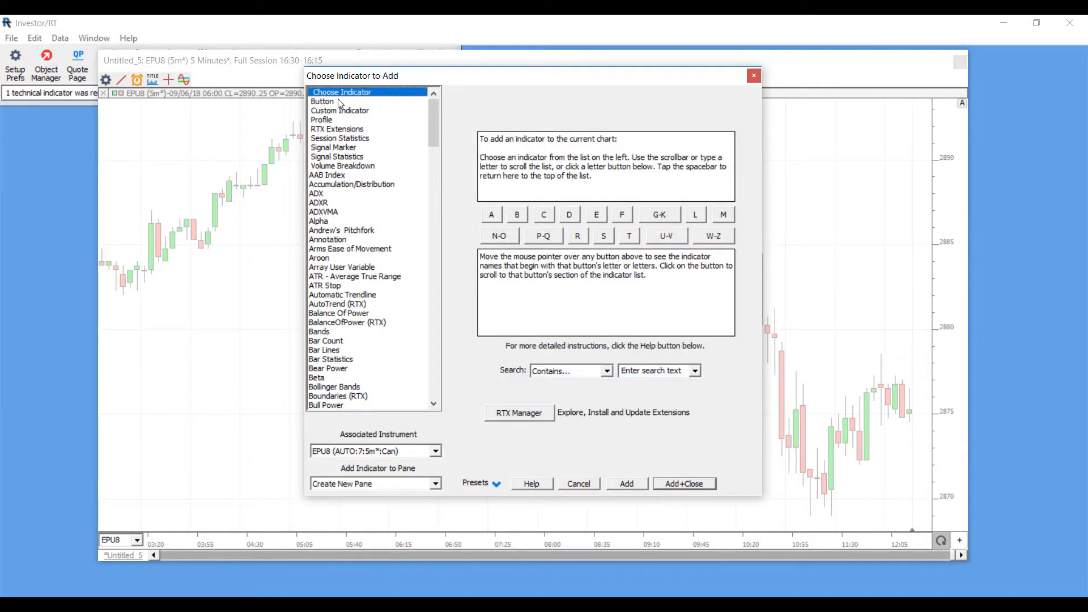
mouse_move(427, 133)
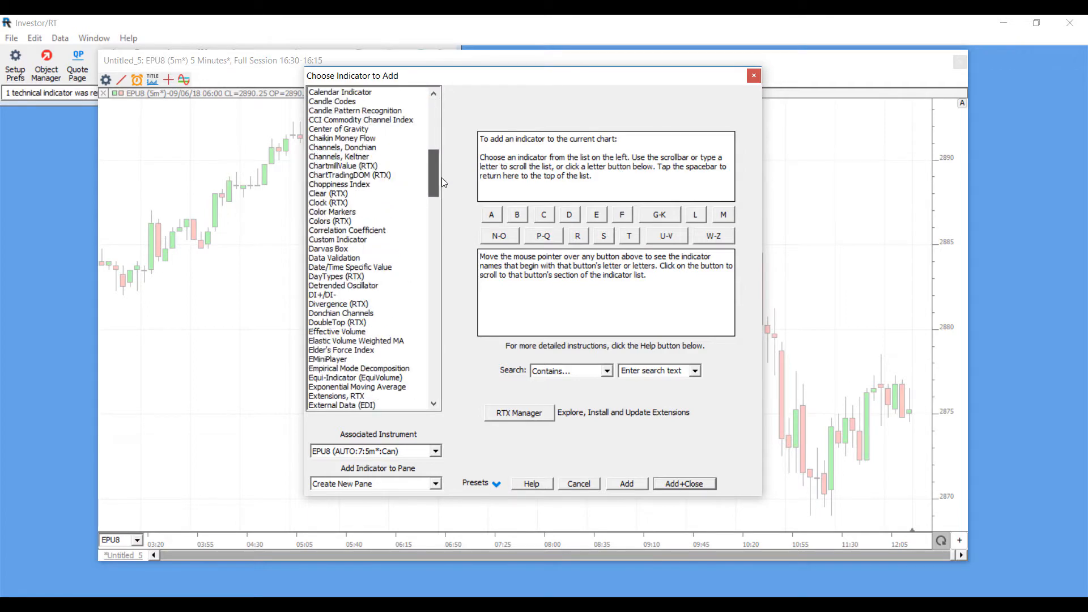
click(544, 214)
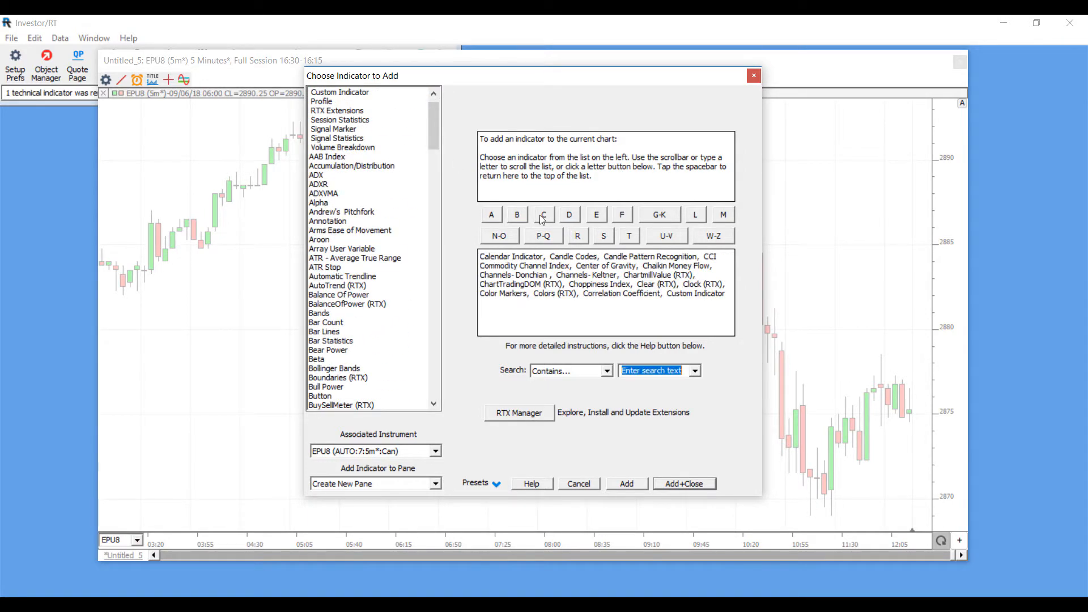
click(491, 215)
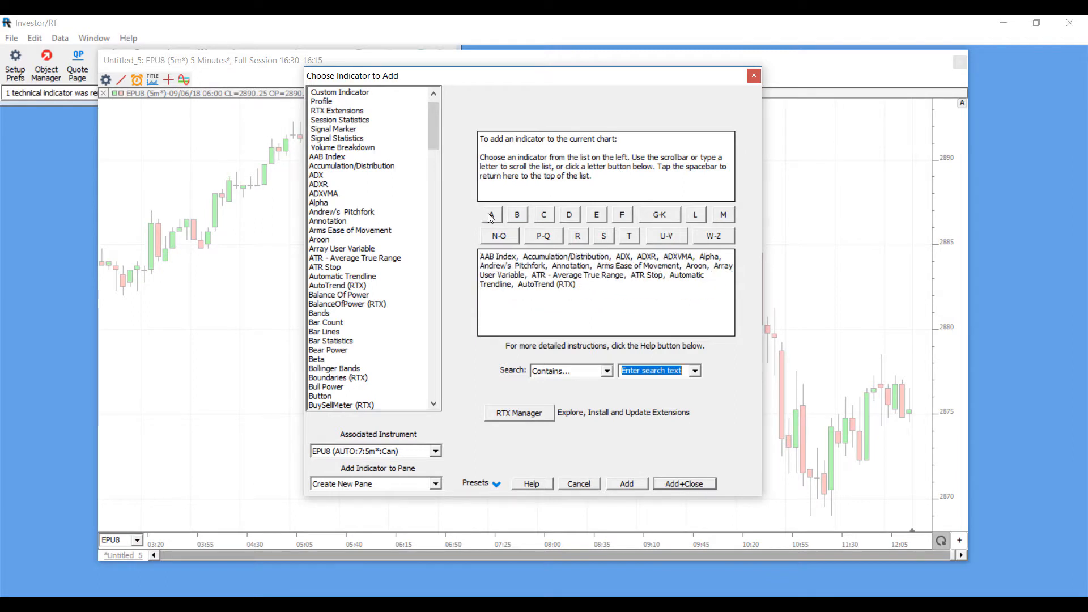
mouse_move(491, 218)
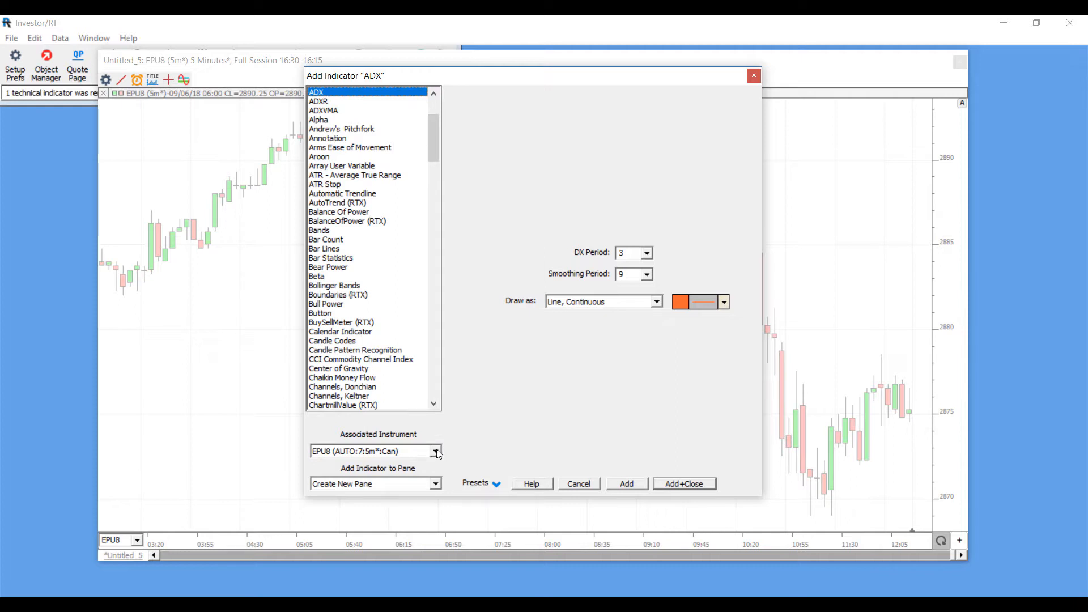
mouse_move(432, 457)
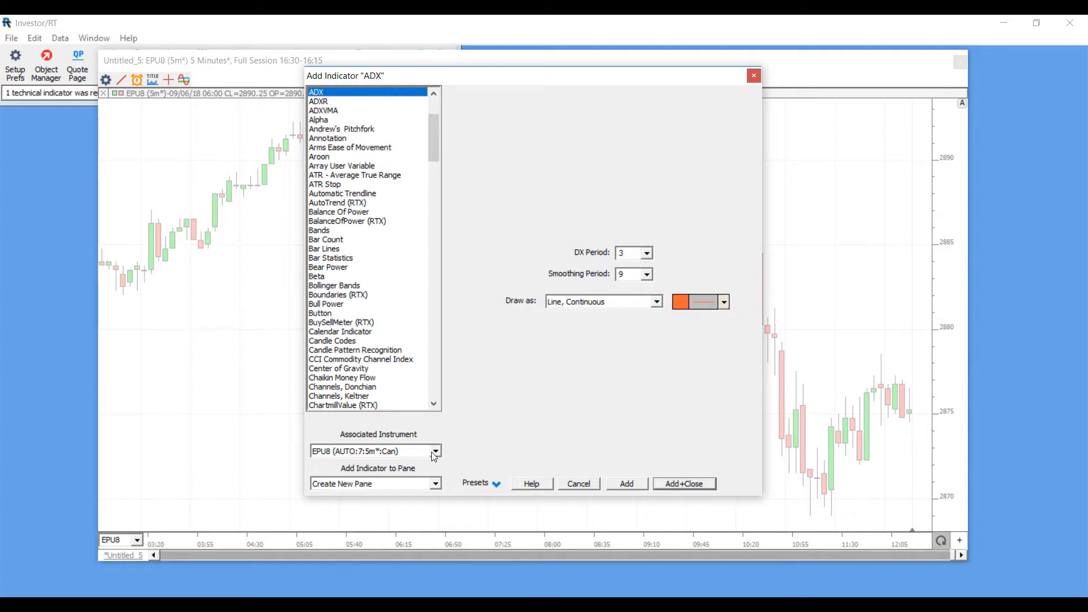
mouse_move(437, 454)
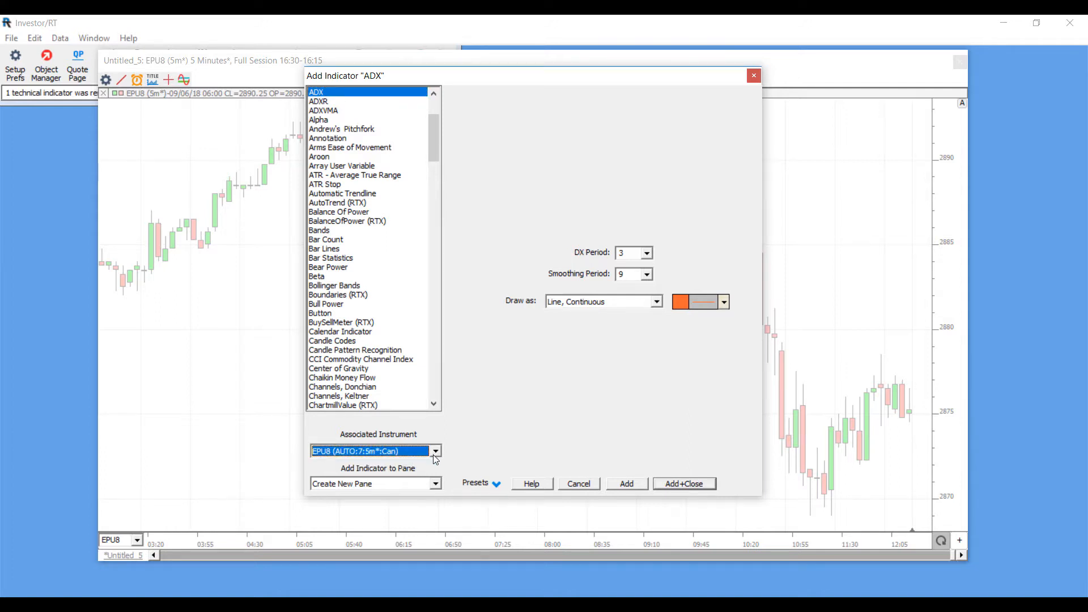
click(436, 451)
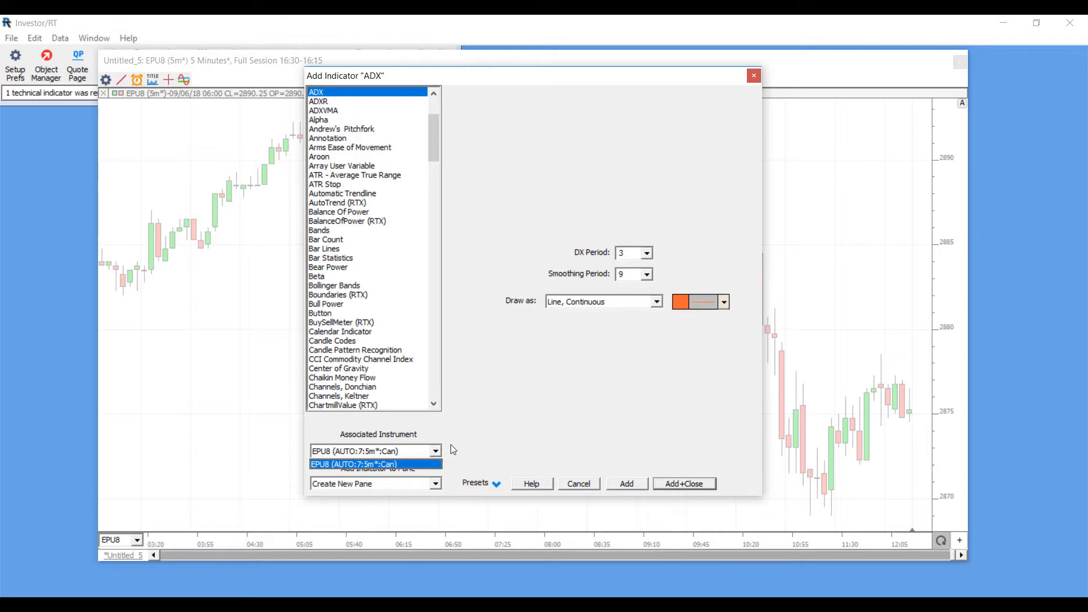
click(353, 464)
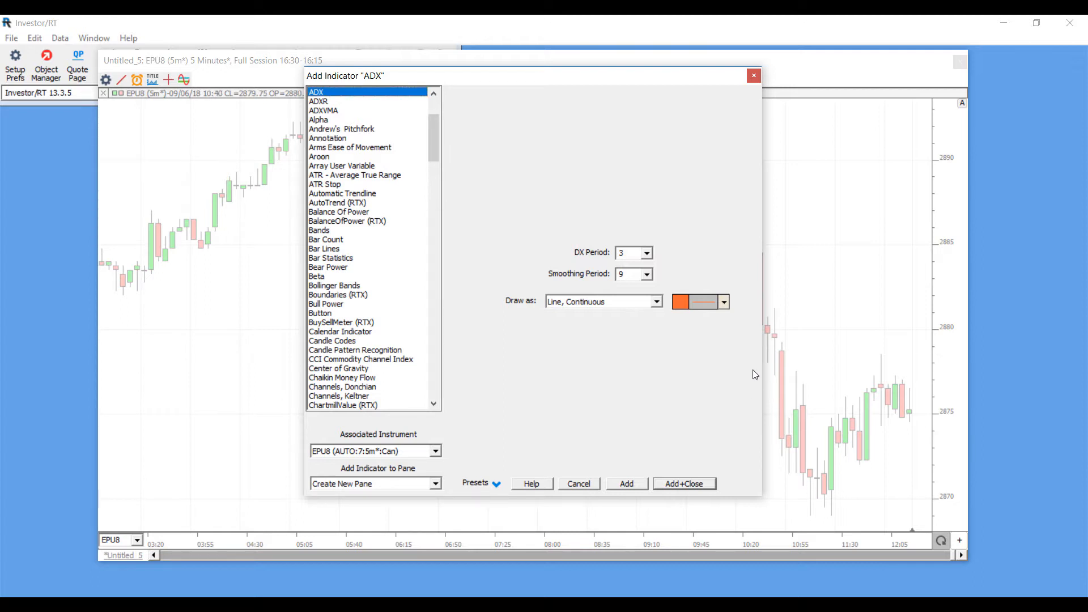
mouse_move(442, 492)
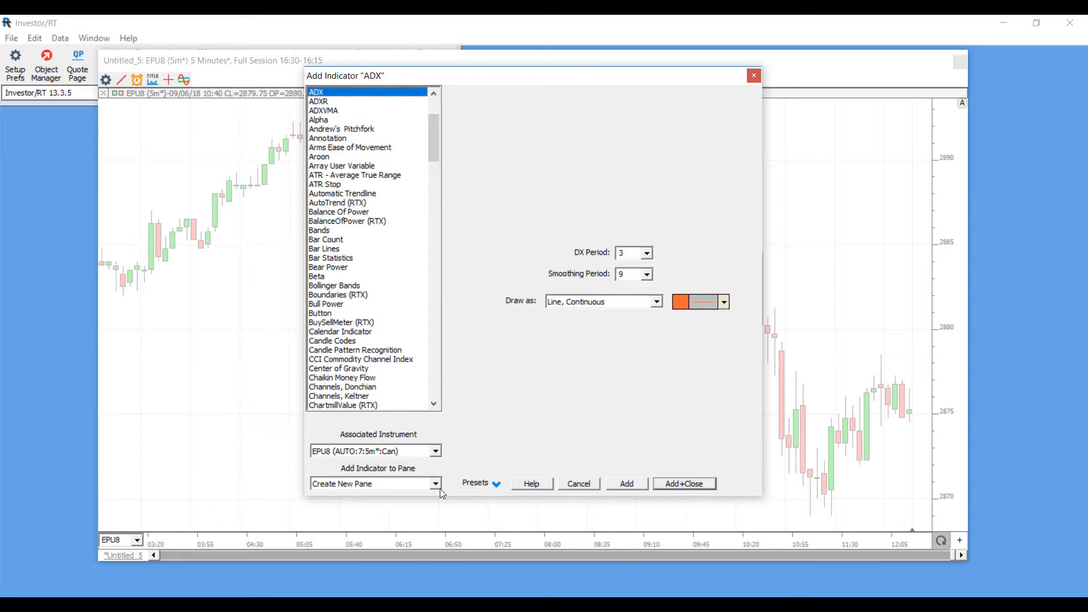
mouse_move(452, 492)
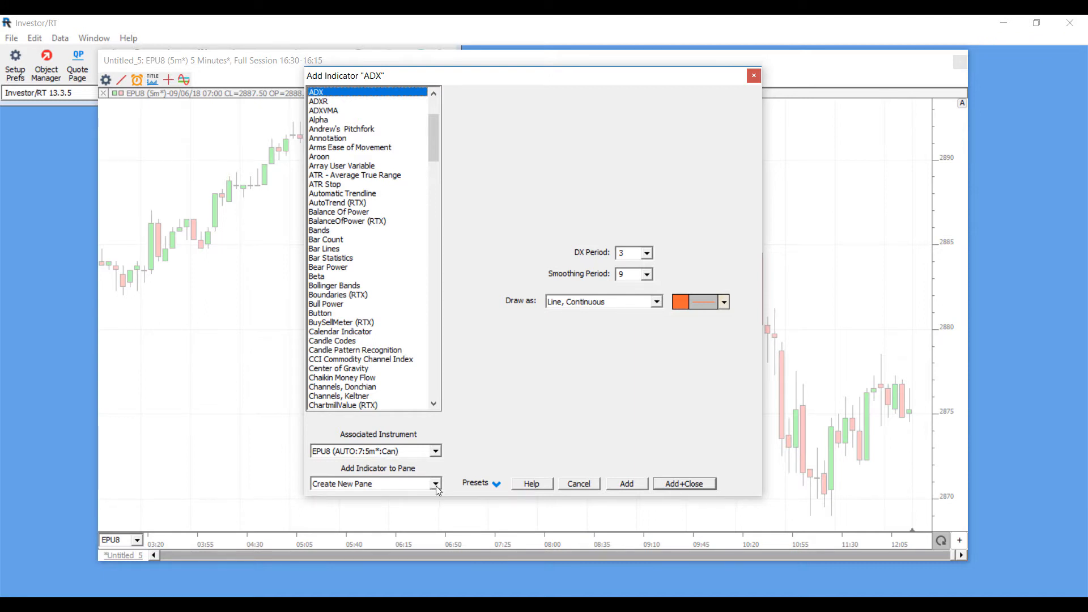
- Add ADX (DX period 3, smoothing 9) in a new pane below the candlesticks
click(435, 483)
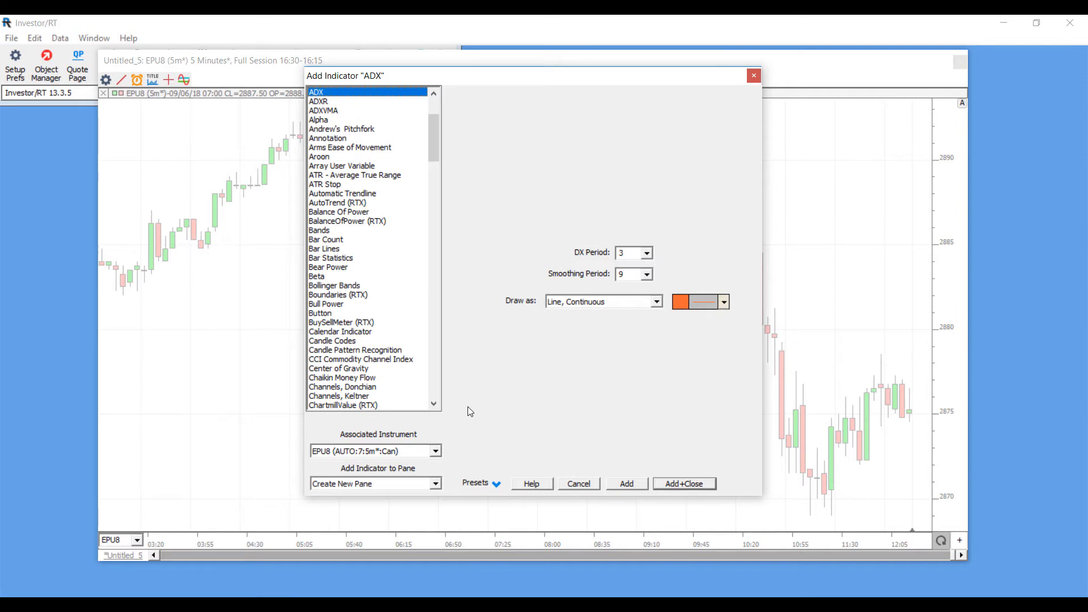
mouse_move(491, 202)
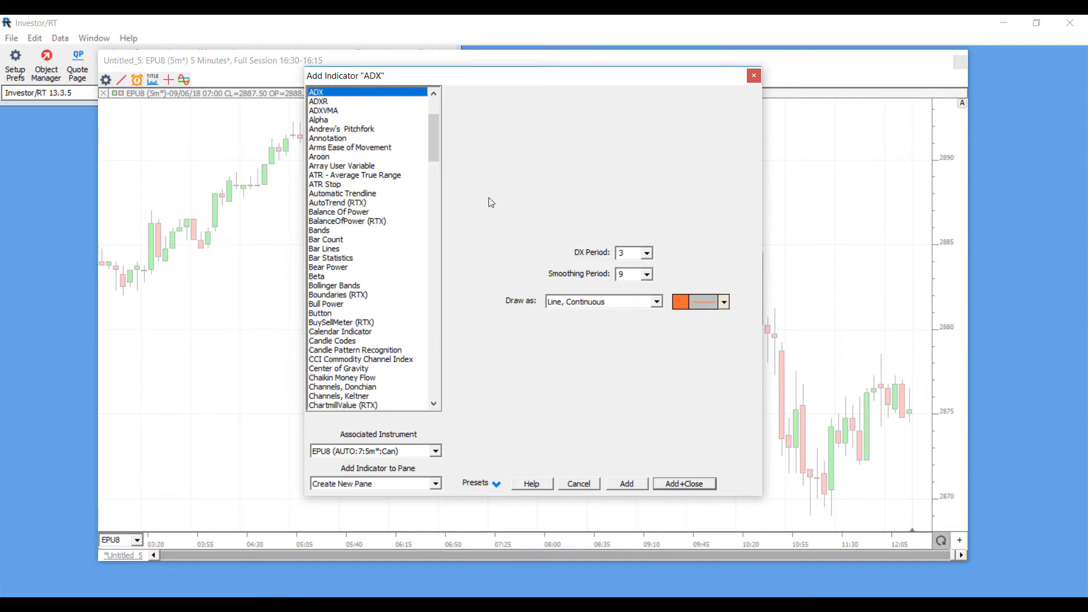
mouse_move(689, 393)
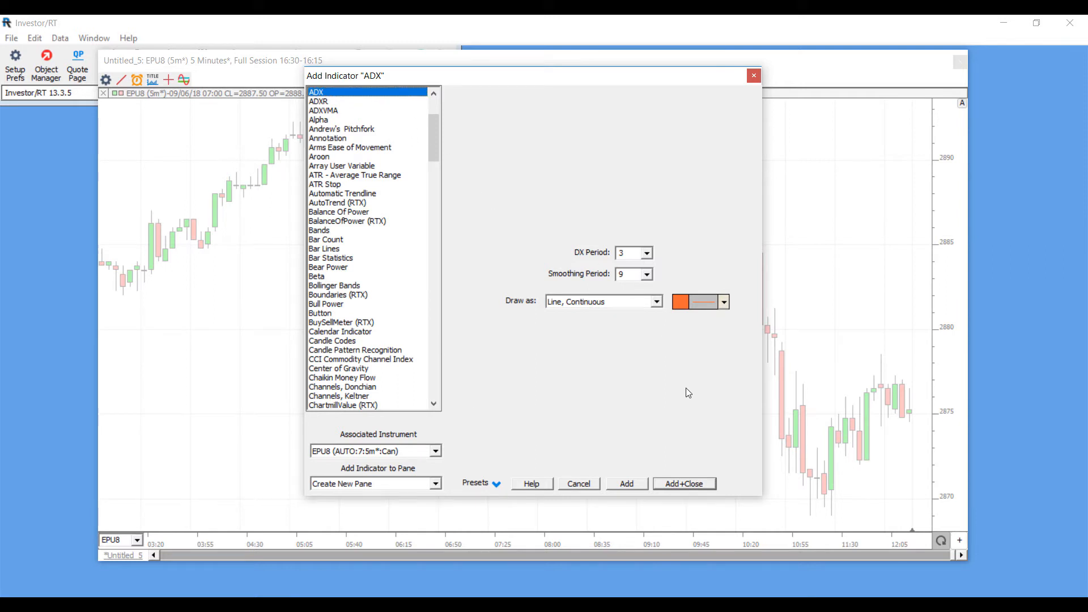
mouse_move(570, 365)
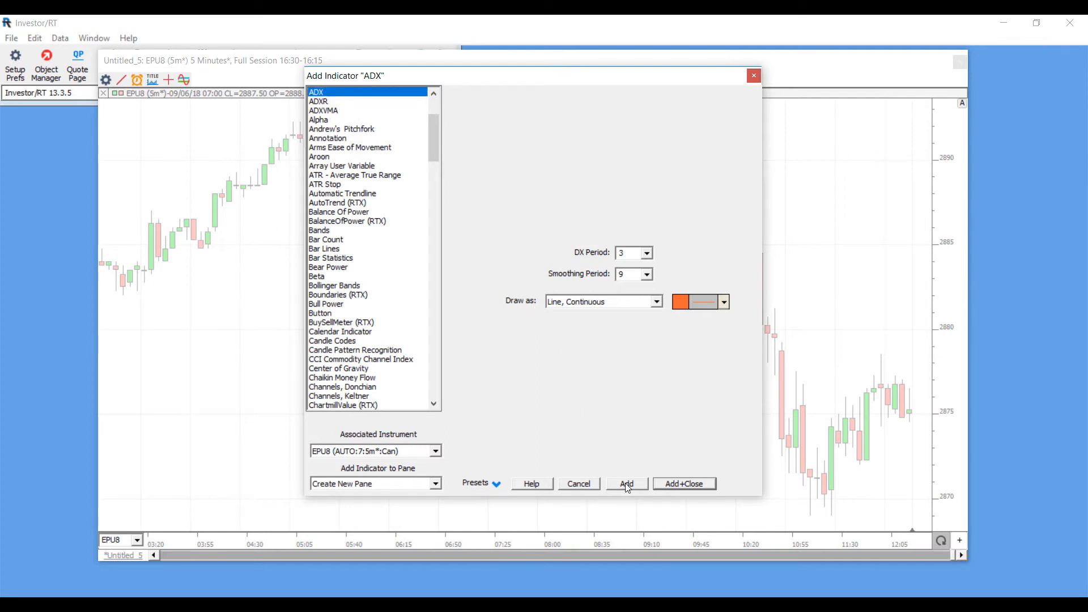
mouse_move(703, 484)
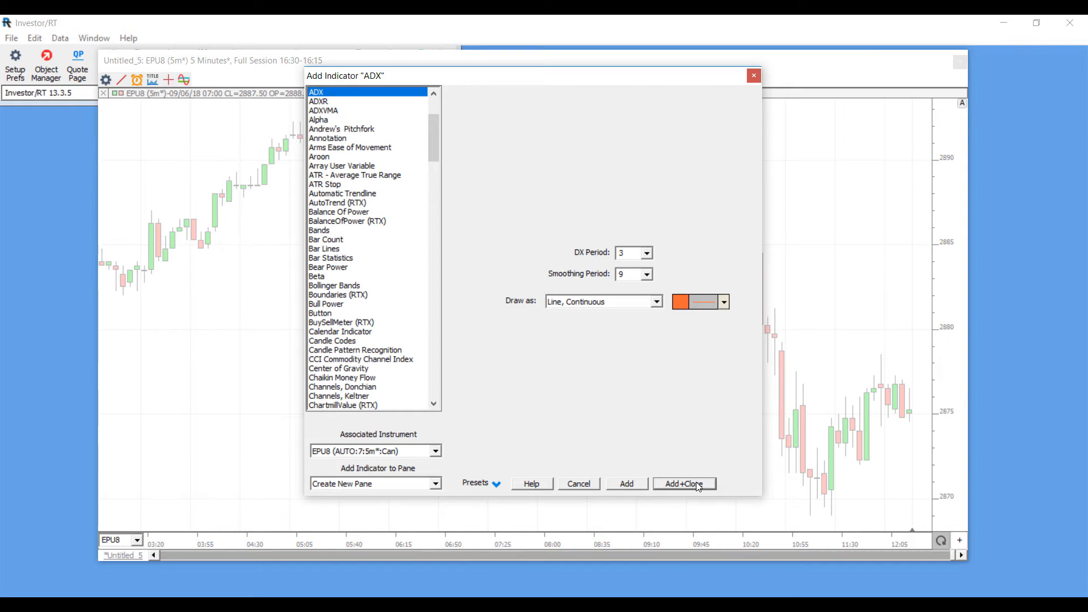
click(684, 484)
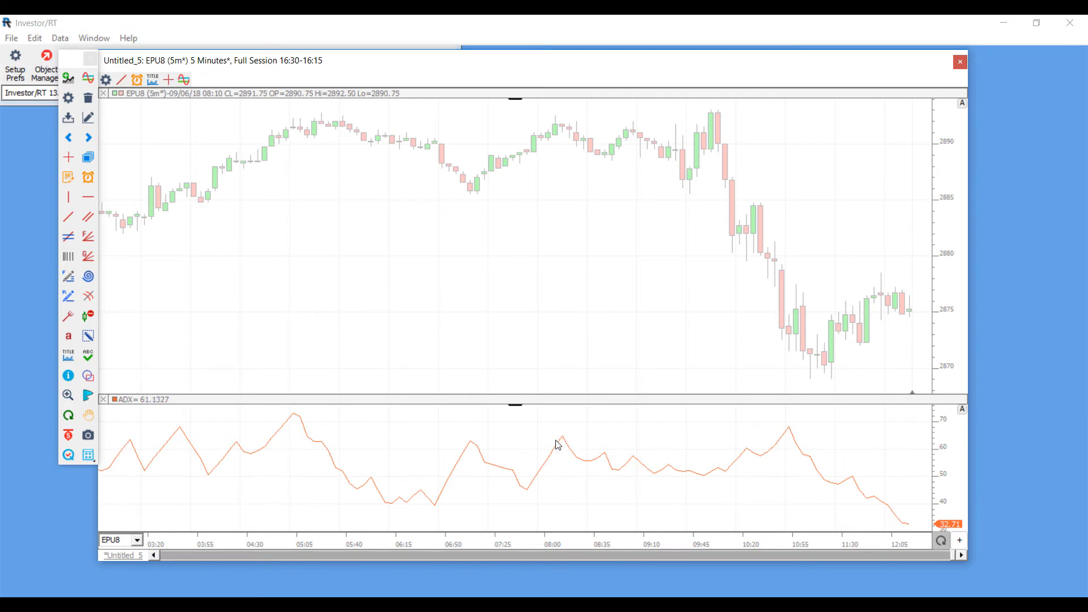
mouse_move(478, 249)
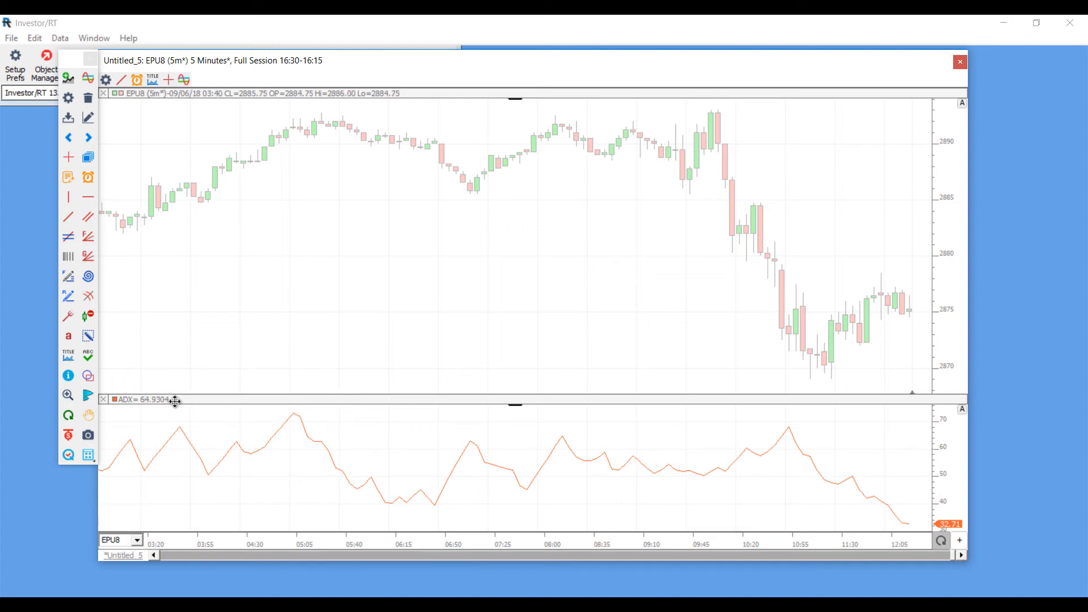
mouse_move(521, 412)
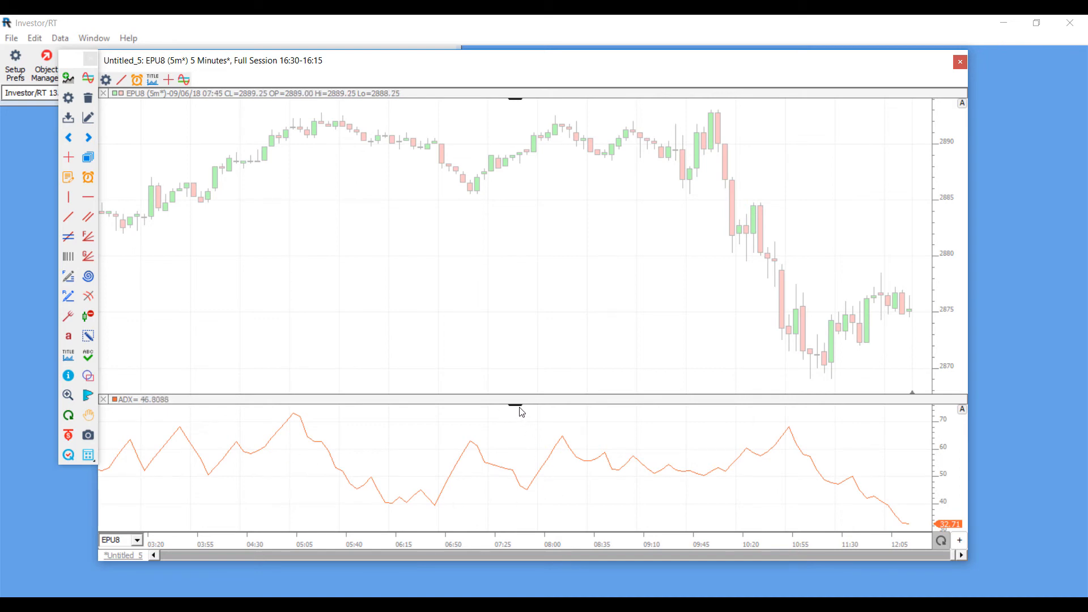
mouse_move(516, 410)
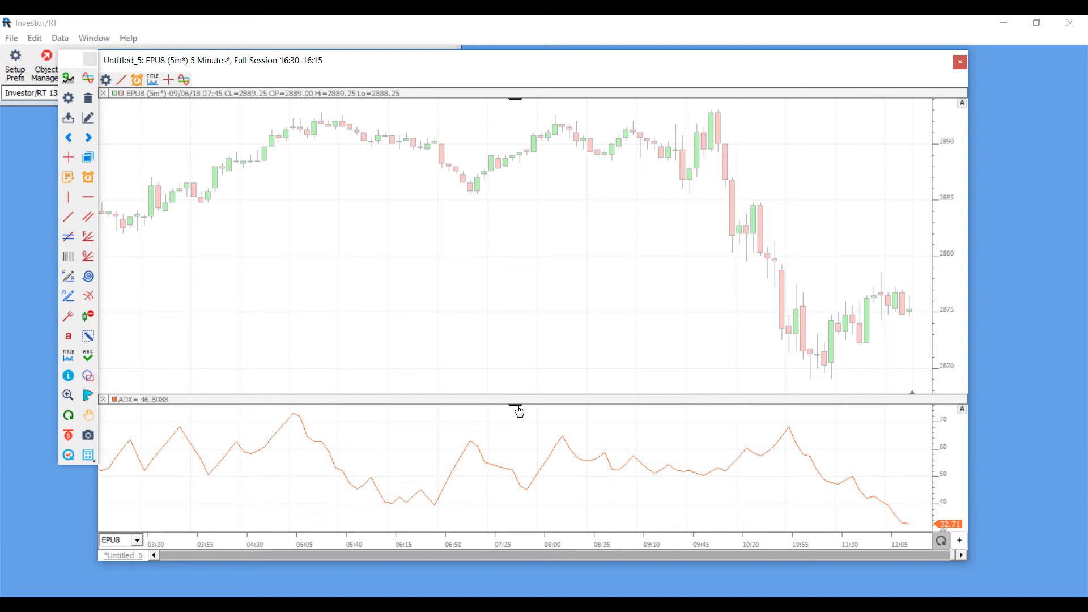
- Delete ADX[EPU8 (5m*) 0] (3 9) from its pane's context menu
right_click(518, 408)
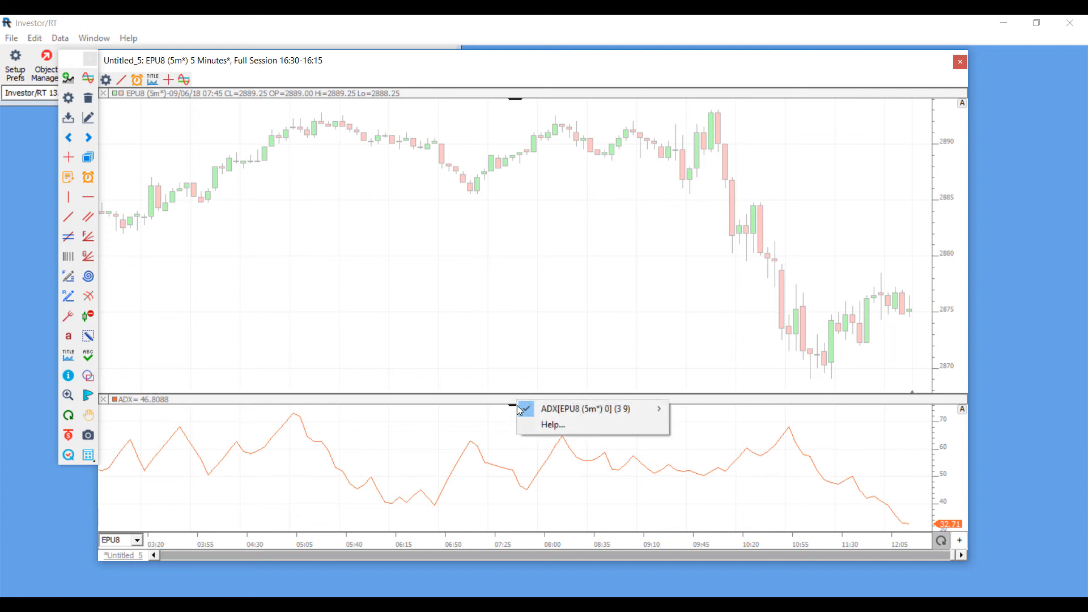
mouse_move(548, 436)
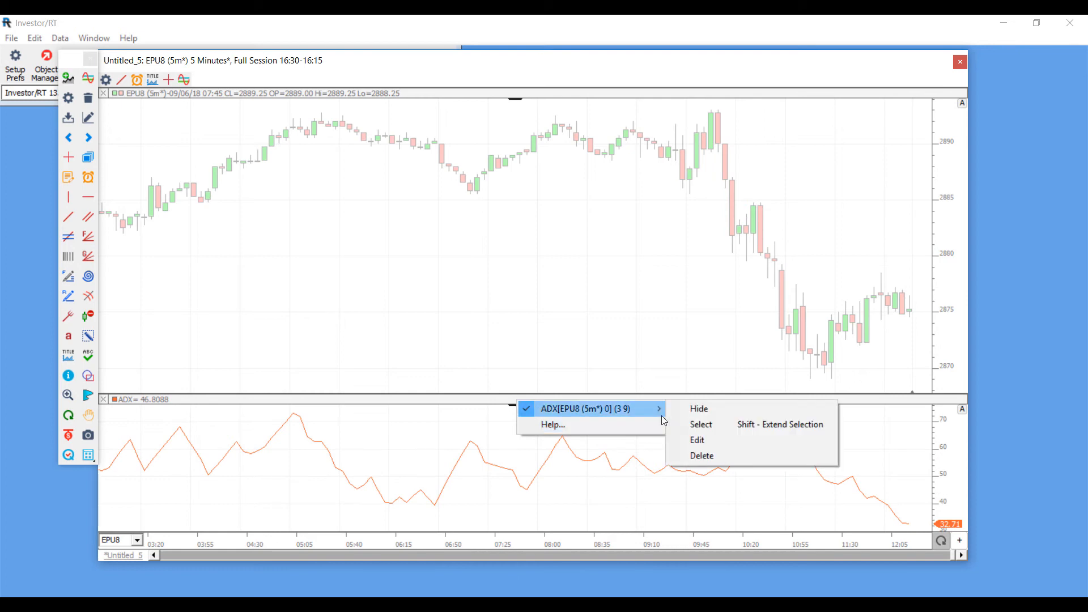
mouse_move(703, 413)
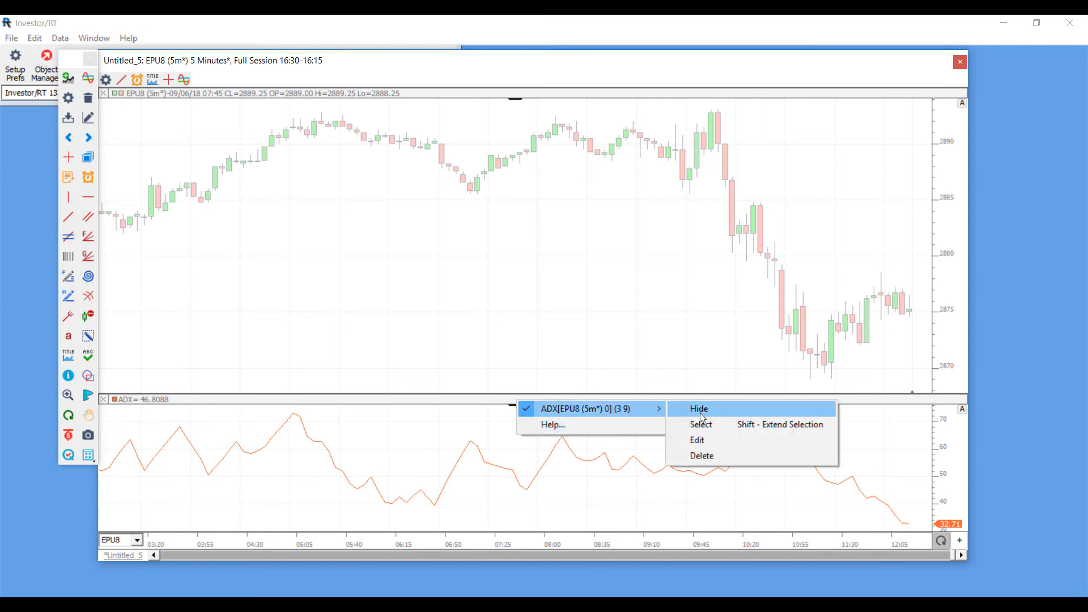
mouse_move(700, 437)
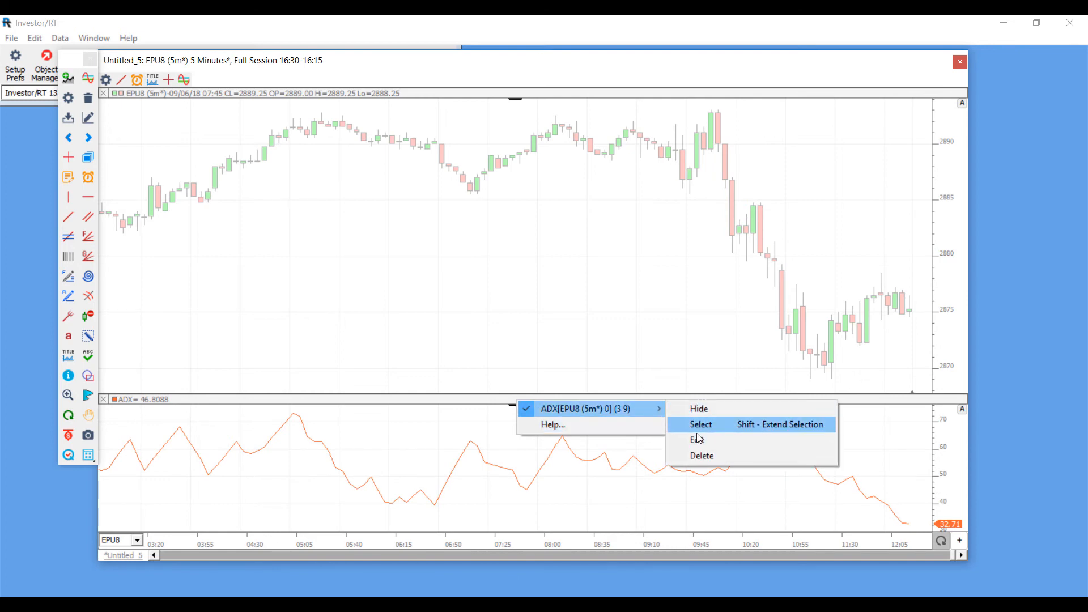
mouse_move(718, 465)
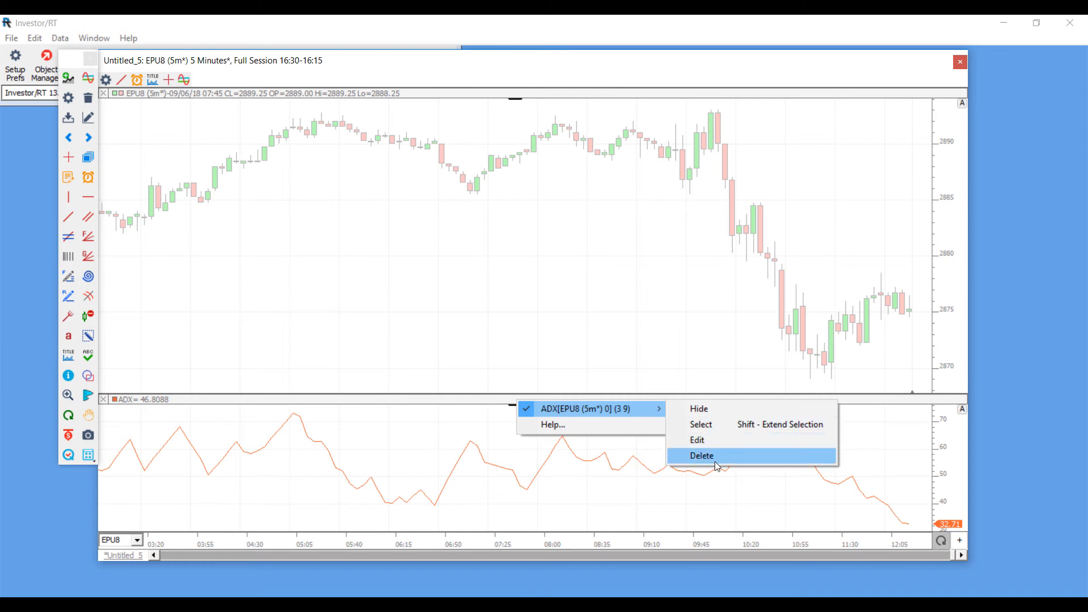
mouse_move(718, 463)
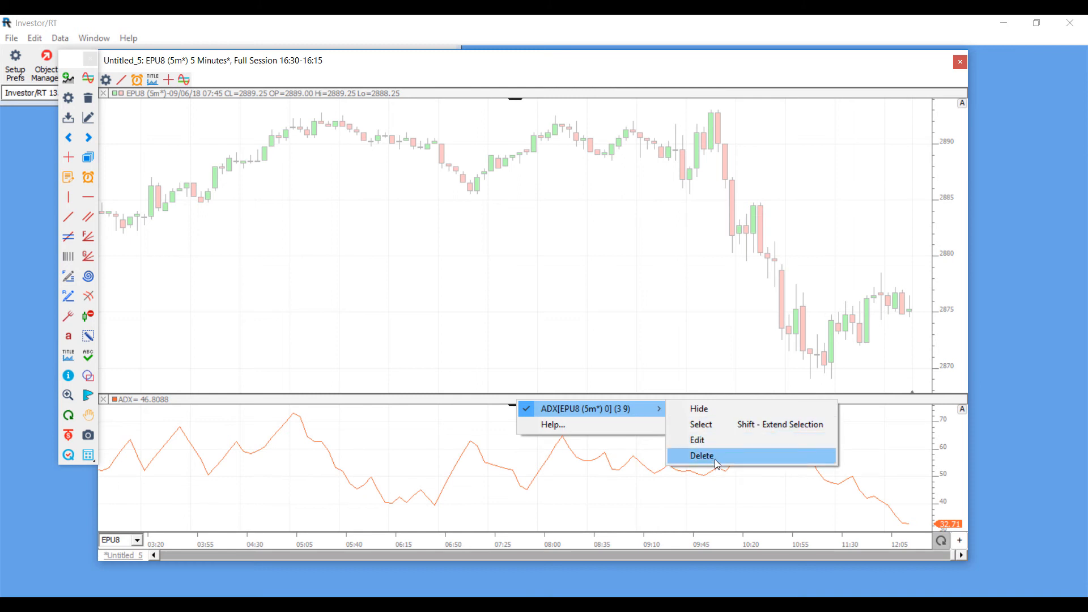
click(702, 456)
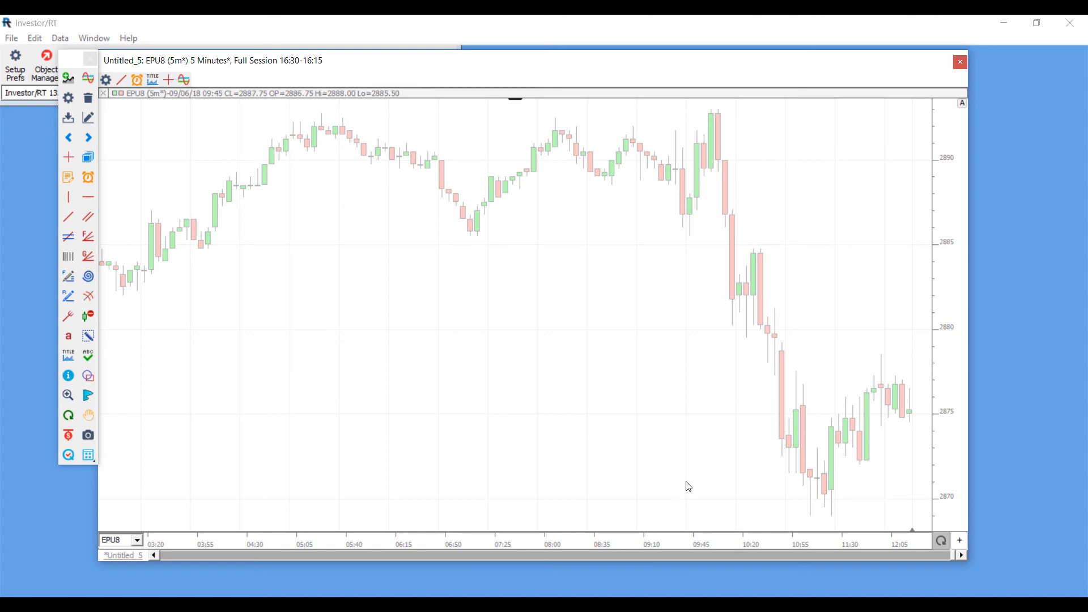